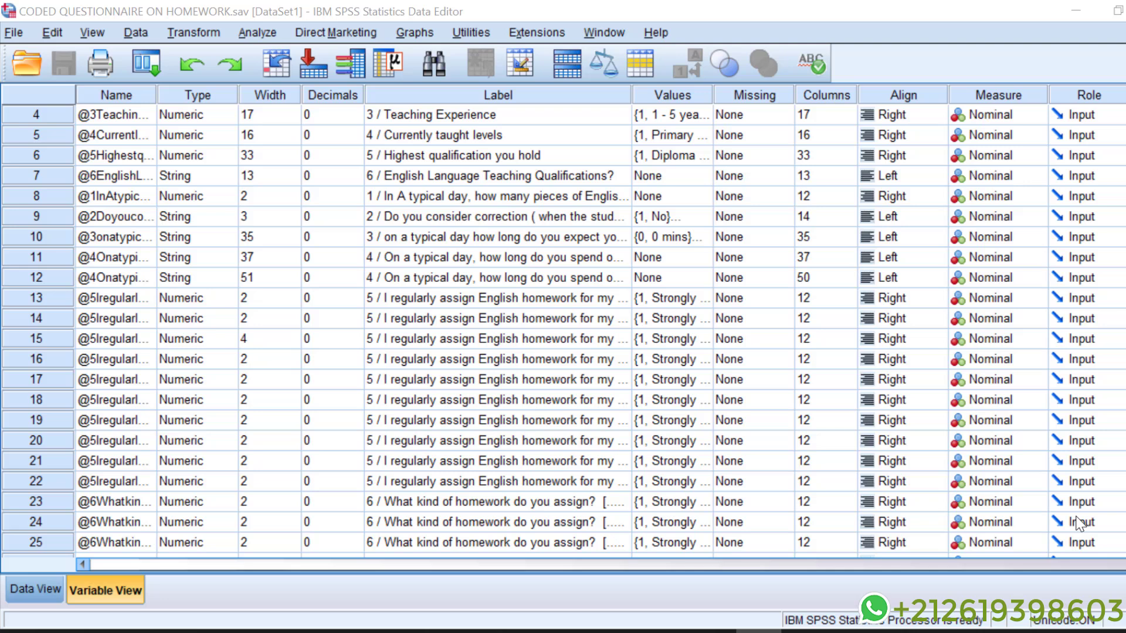
mouse_move(1002, 525)
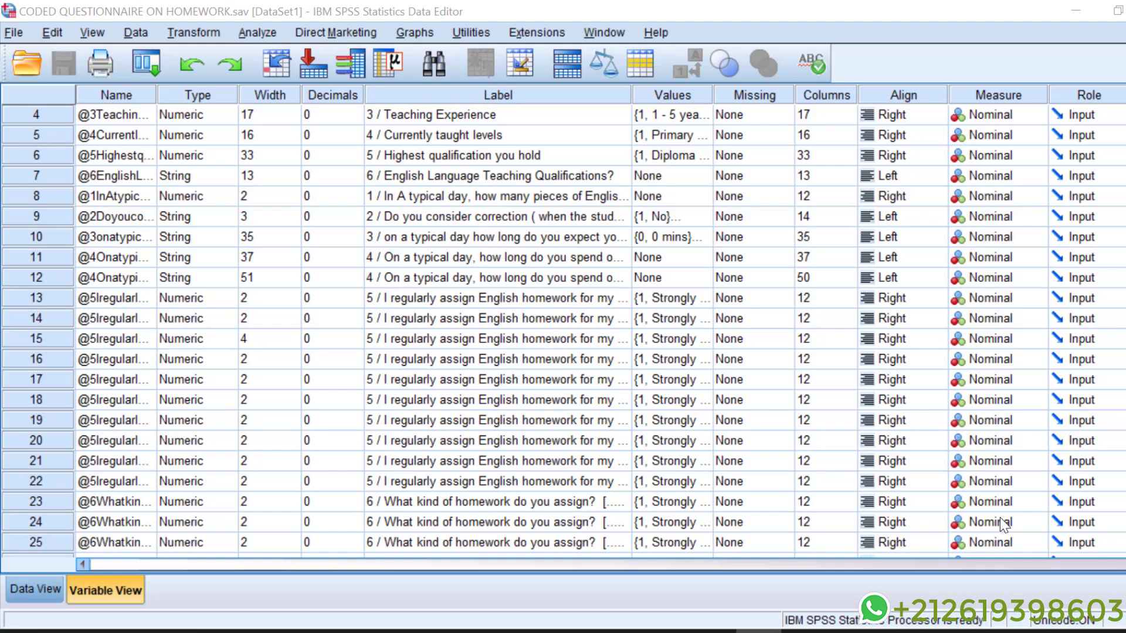
Step: Review the regular homework-assignment items and their answer labels in the data editor
scroll("down", 3)
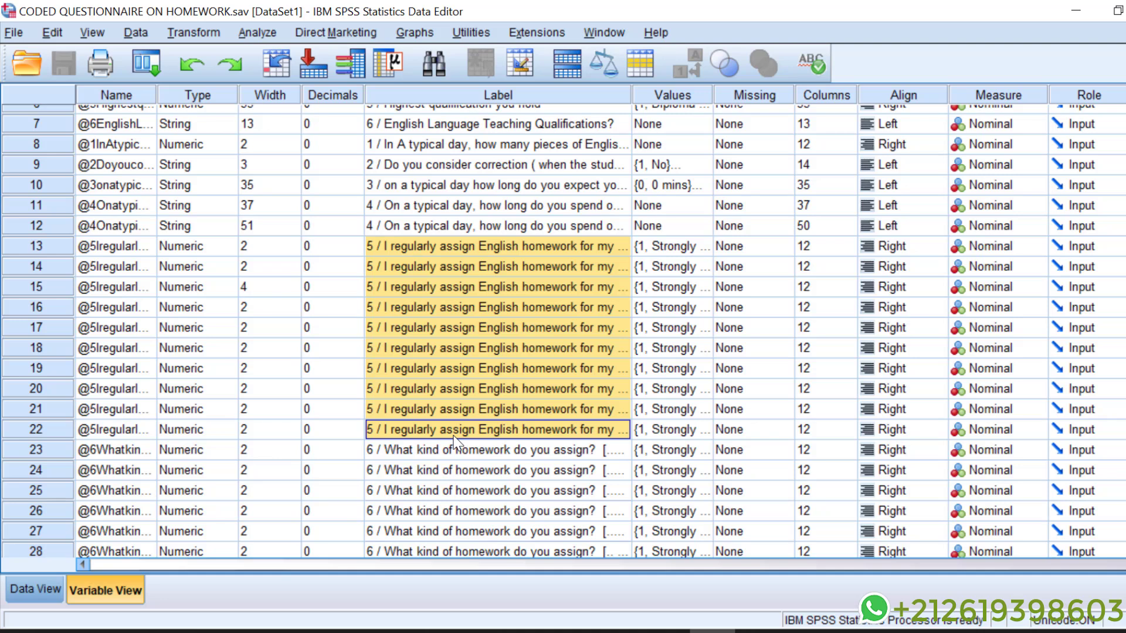
mouse_move(388, 260)
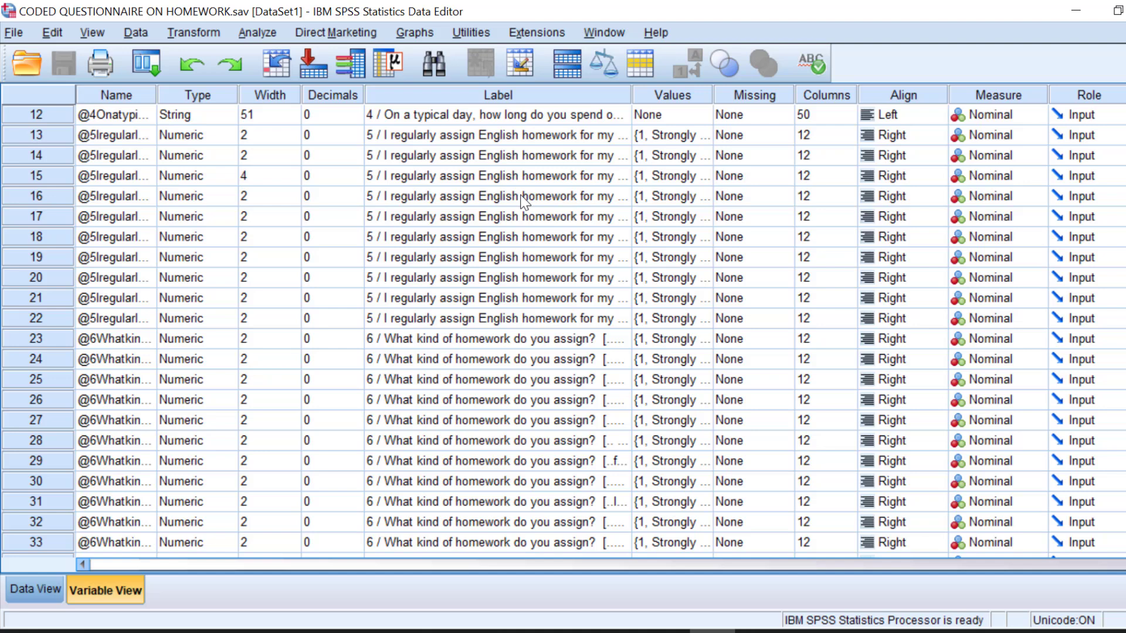
left_click_drag(495, 134, 495, 318)
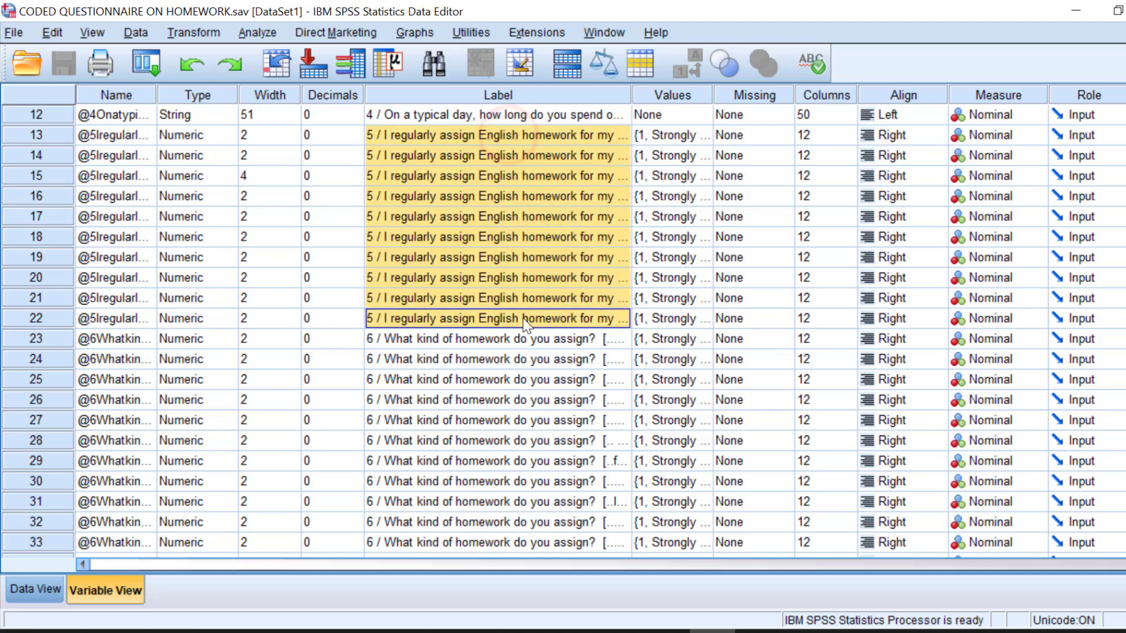
left_click(696, 135)
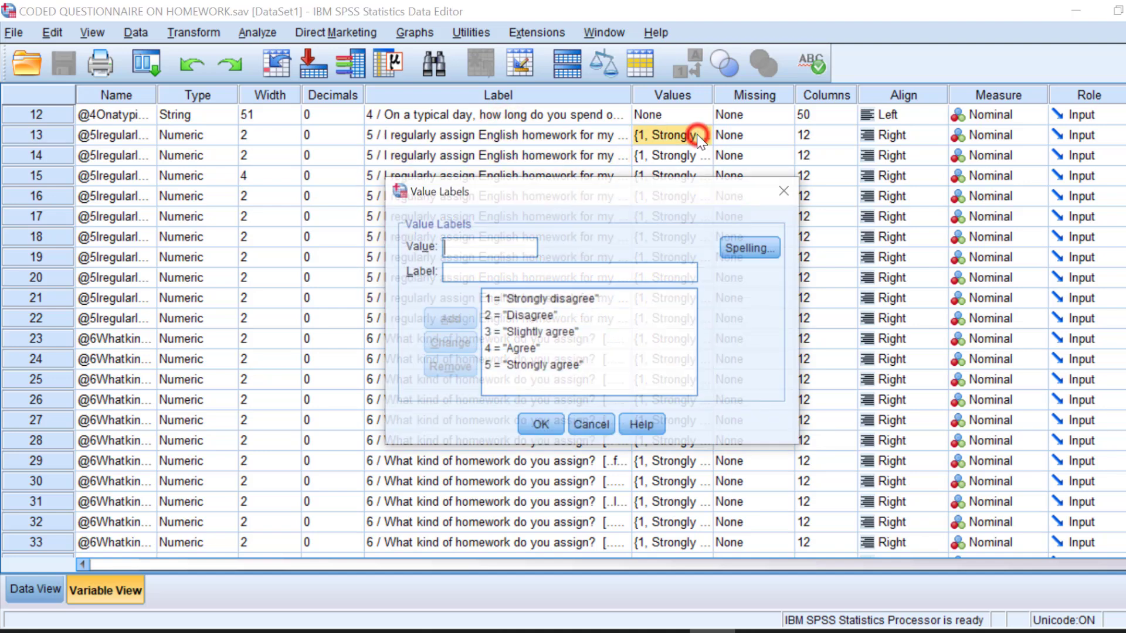
left_click(538, 423)
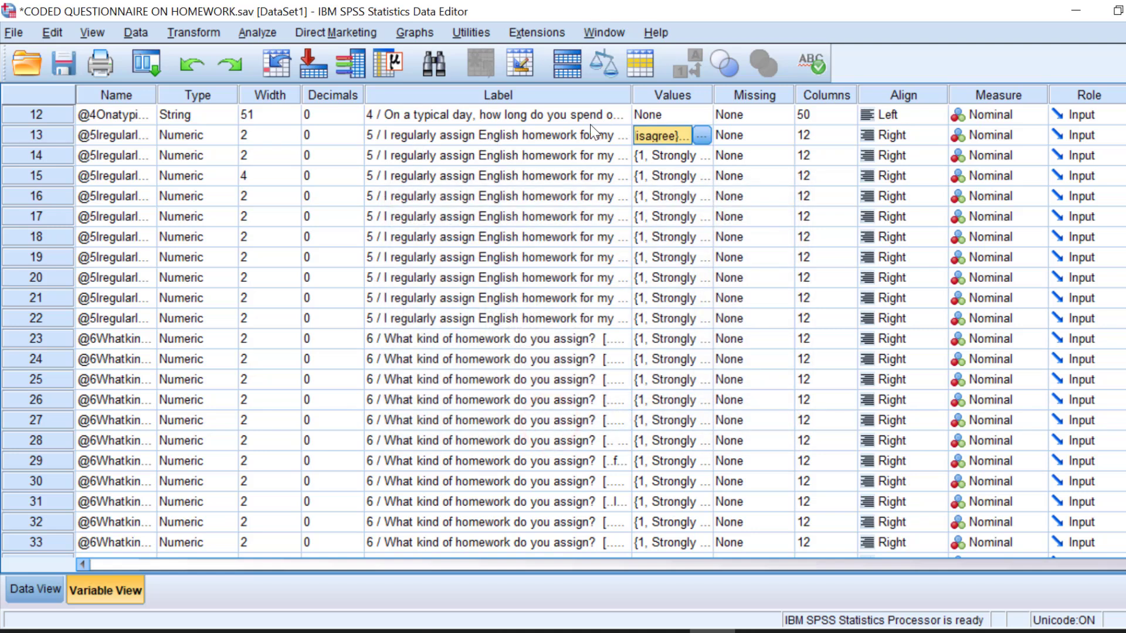
mouse_move(487, 258)
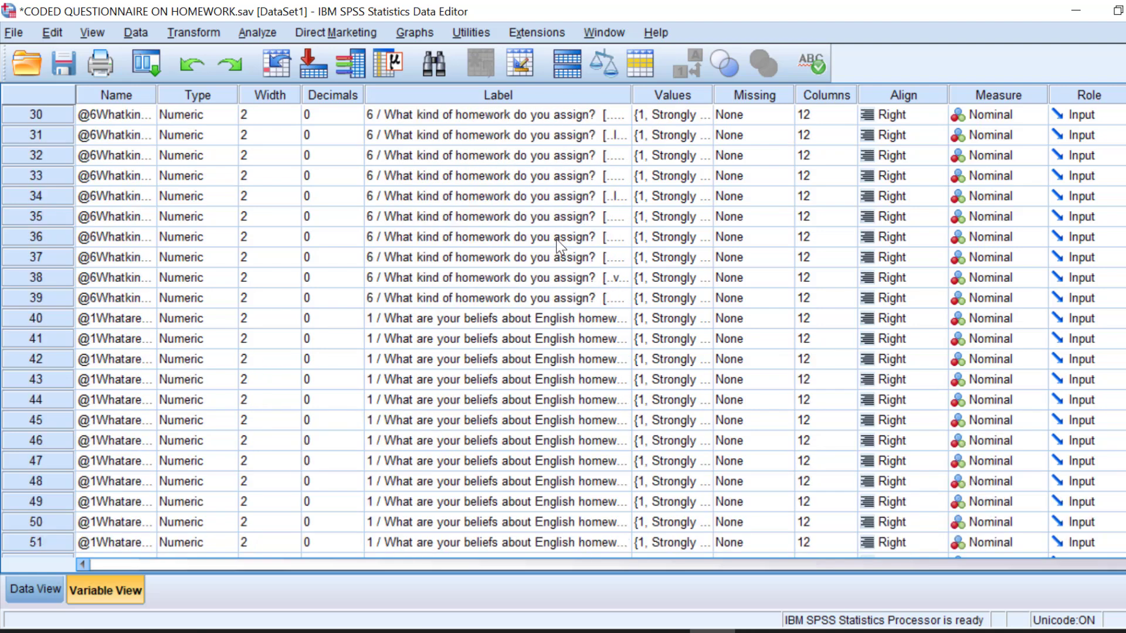
scroll("down", 3)
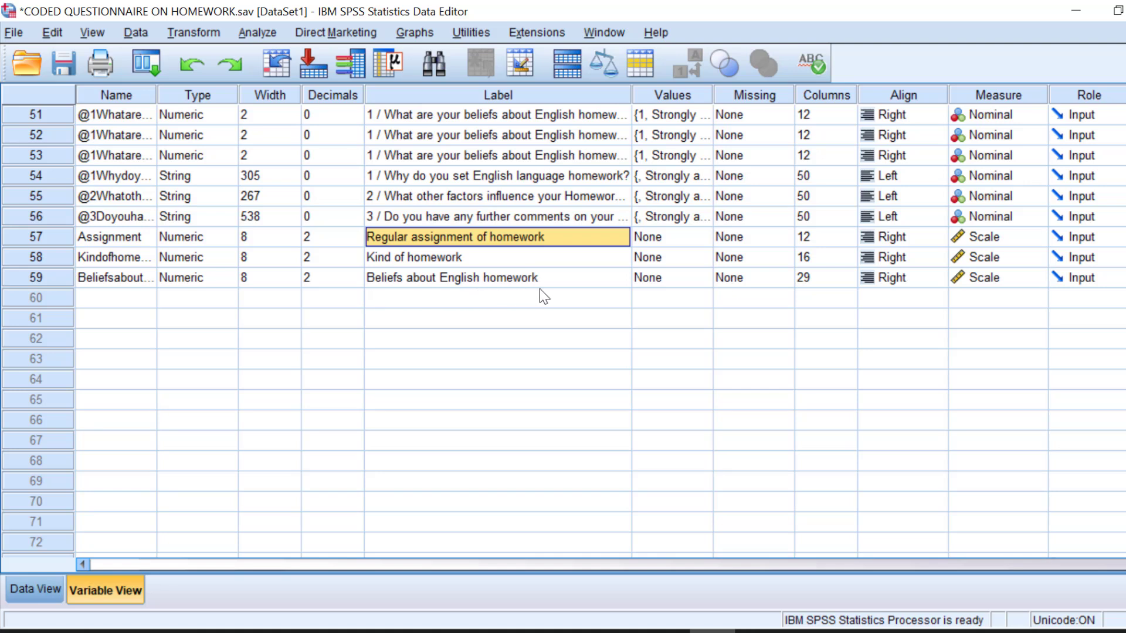
mouse_move(461, 284)
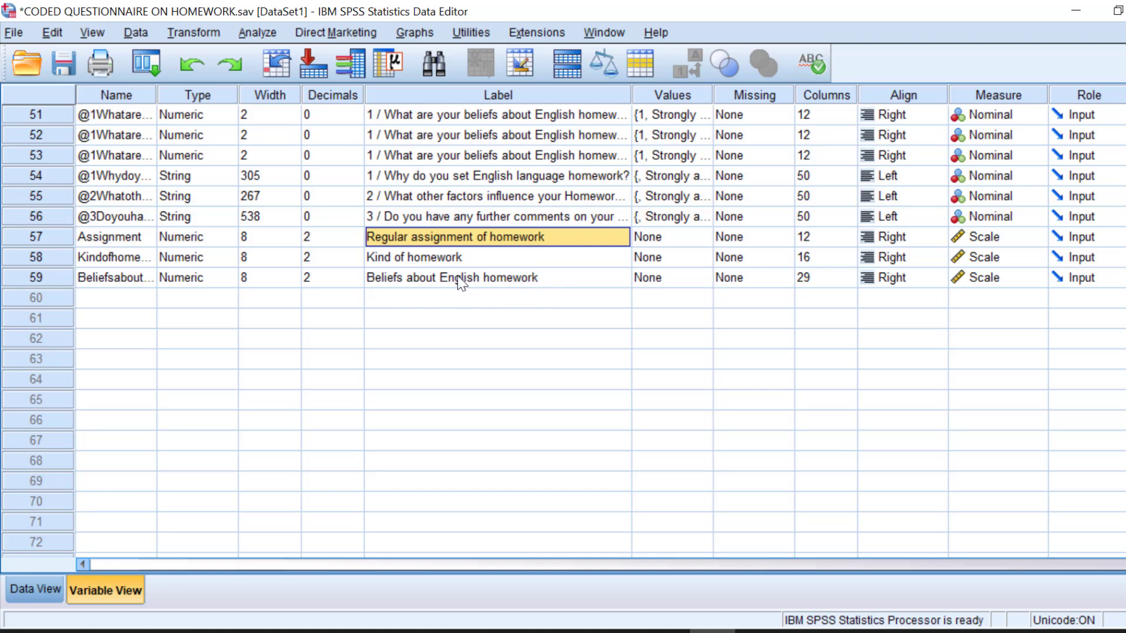
mouse_move(474, 261)
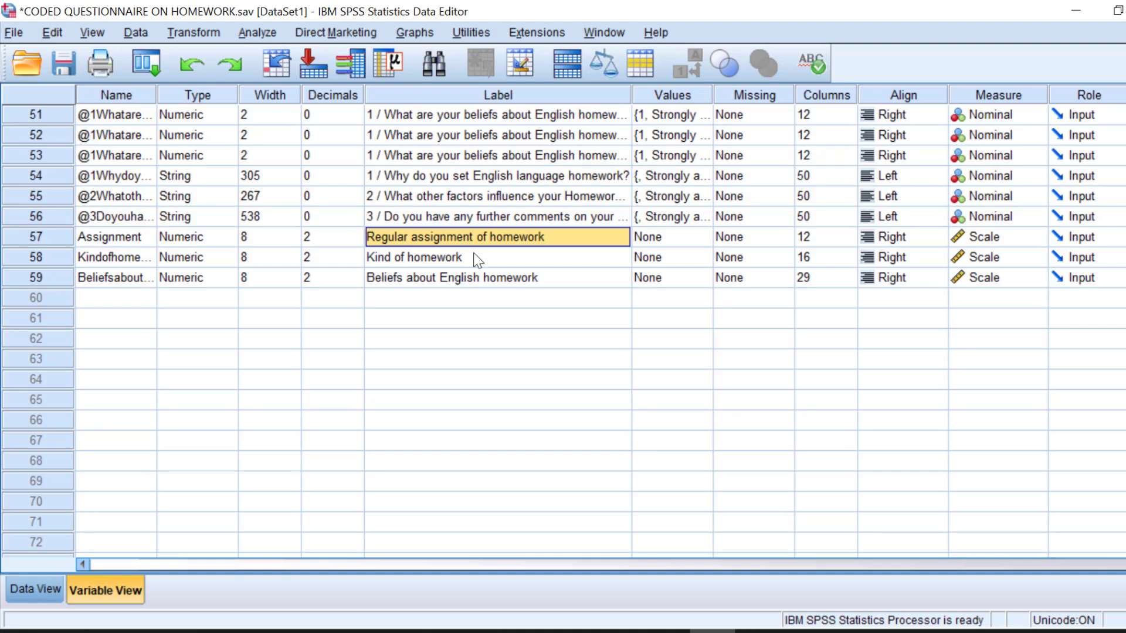
scroll("down", 3)
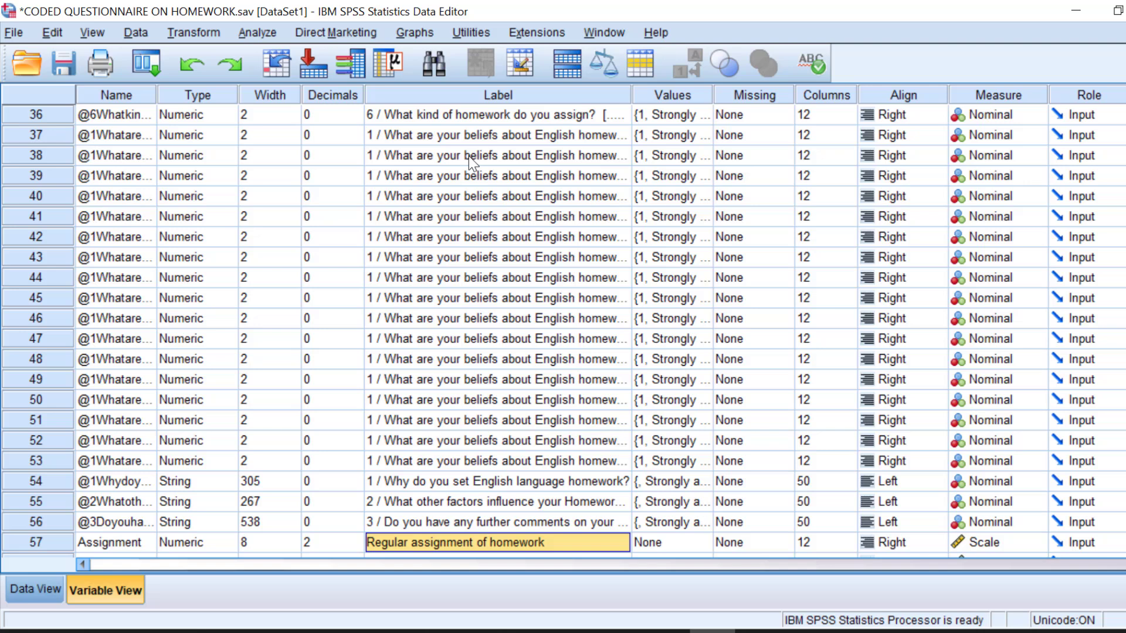
mouse_move(257, 38)
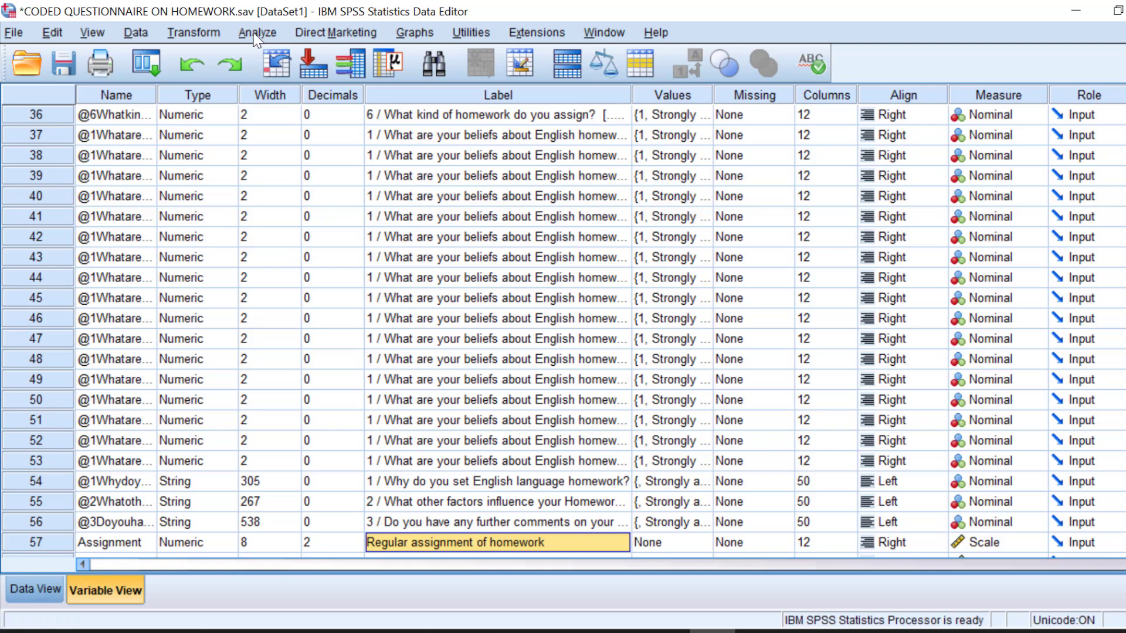
mouse_move(257, 38)
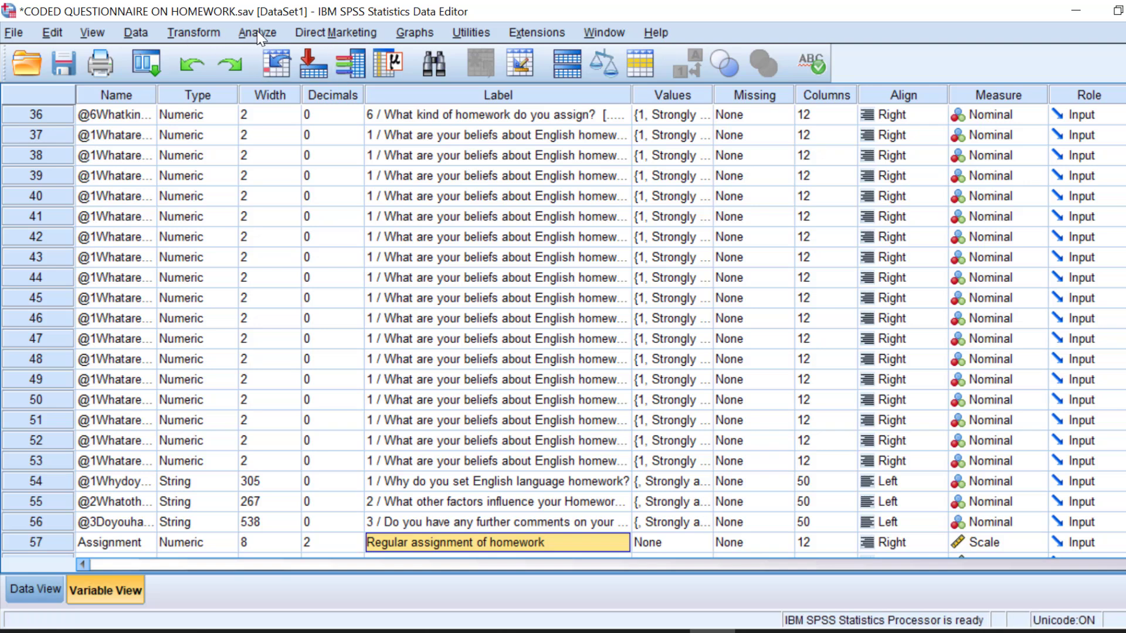
Step: Start computing a new variable and list the Statistical function group
left_click(193, 33)
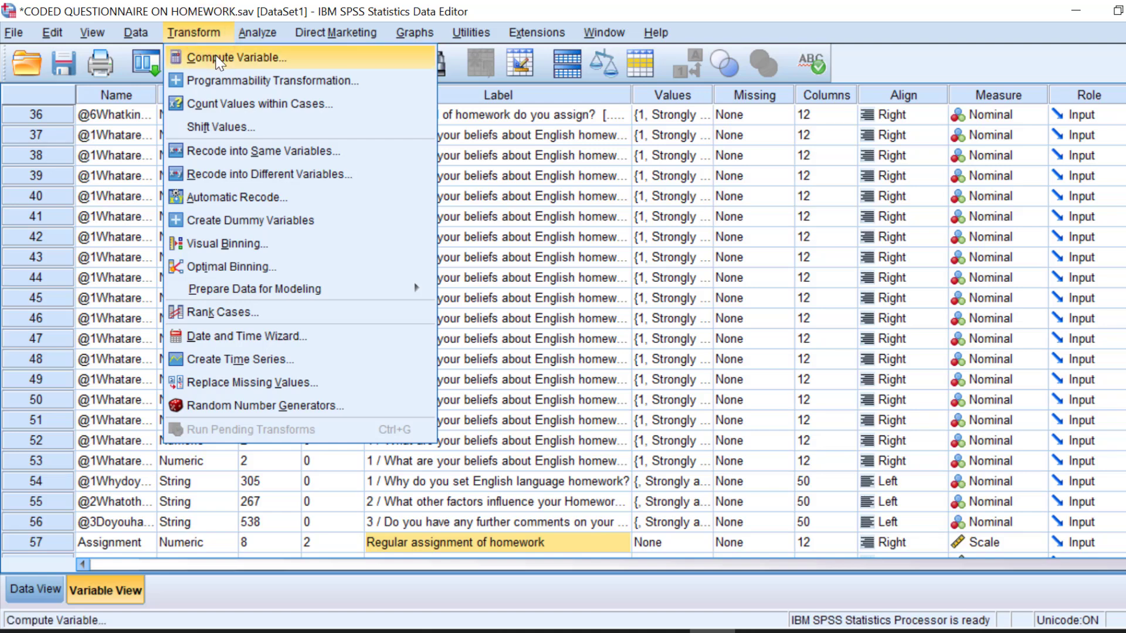
left_click(240, 58)
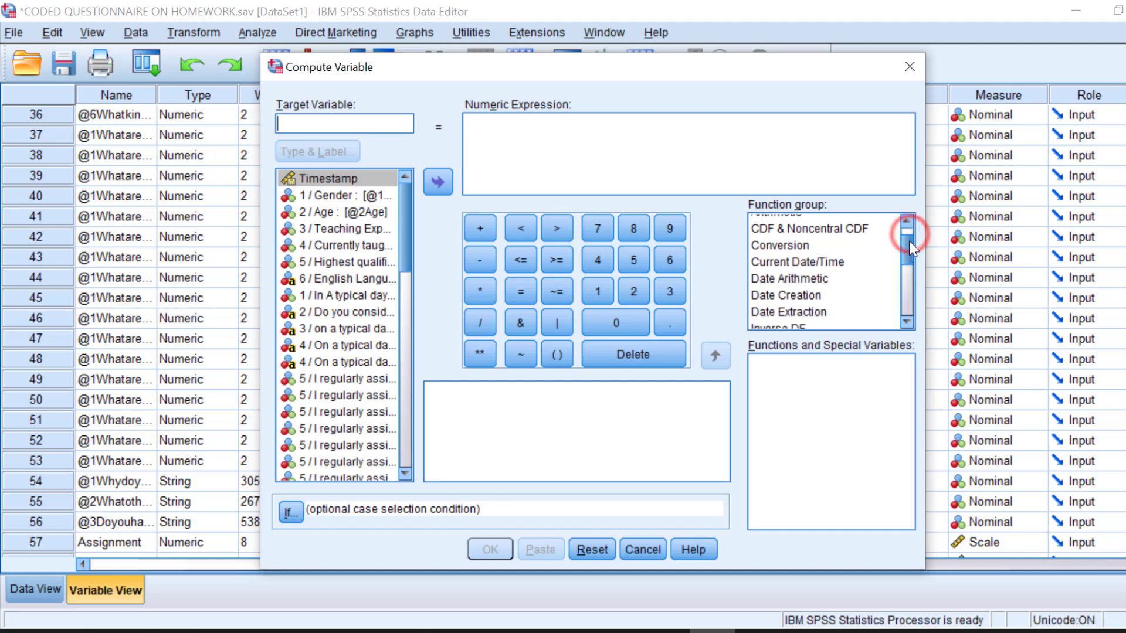
mouse_move(909, 254)
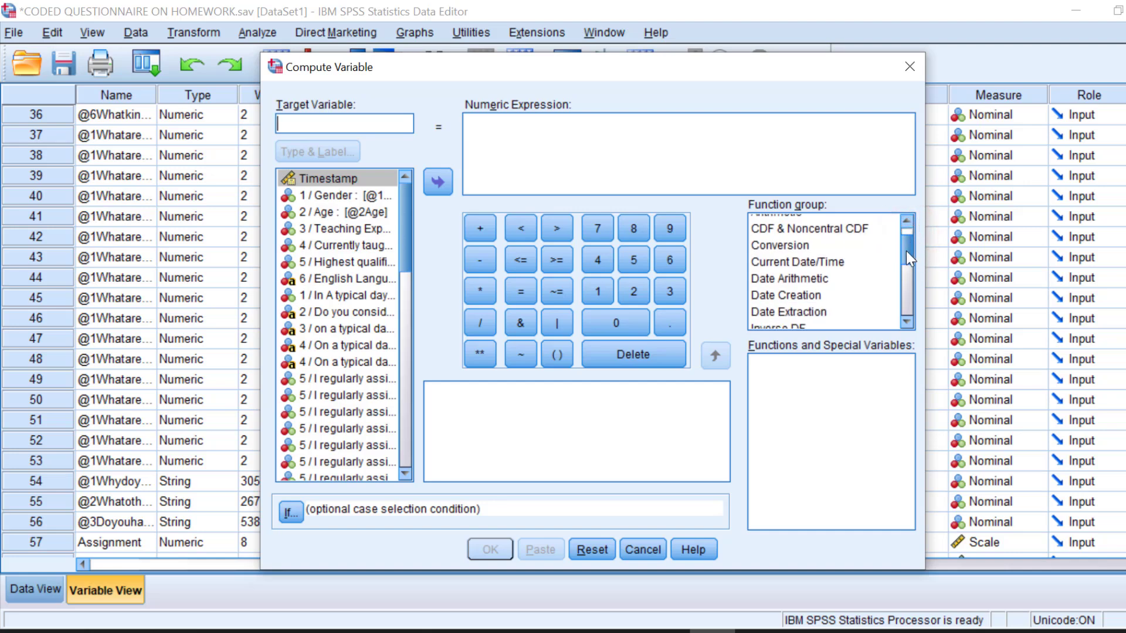
scroll("down", 3)
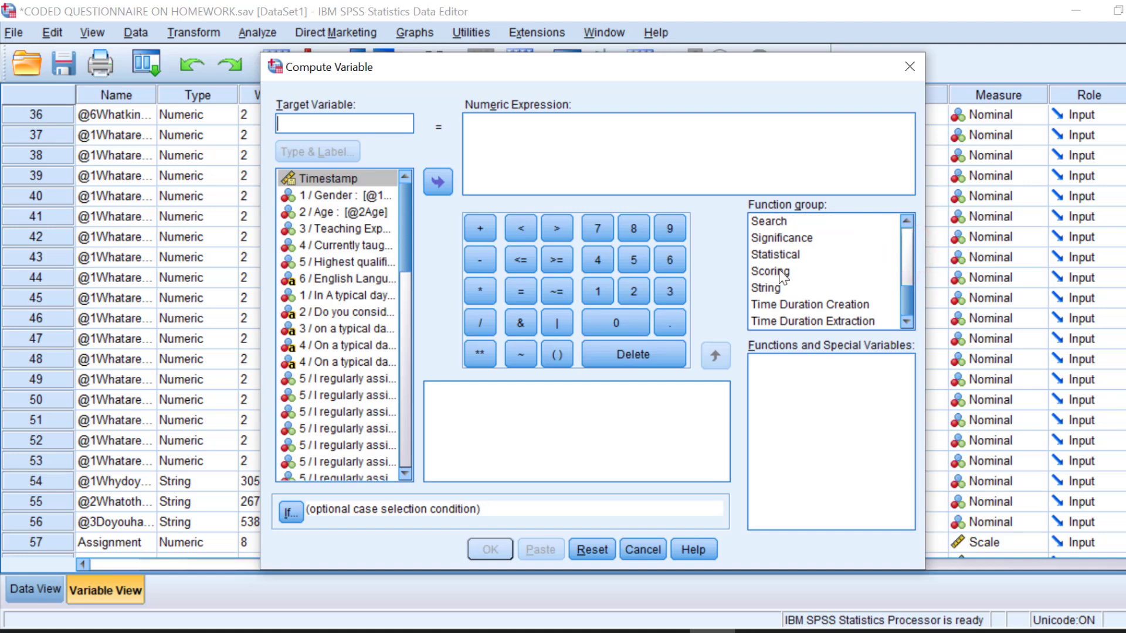
mouse_move(769, 302)
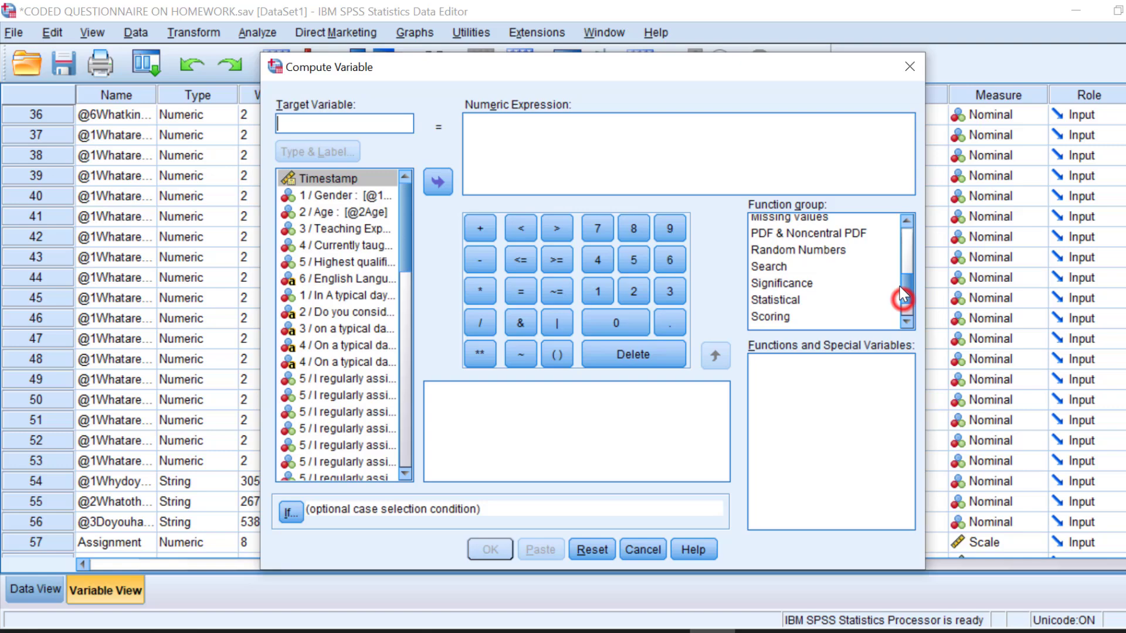
scroll("down", 3)
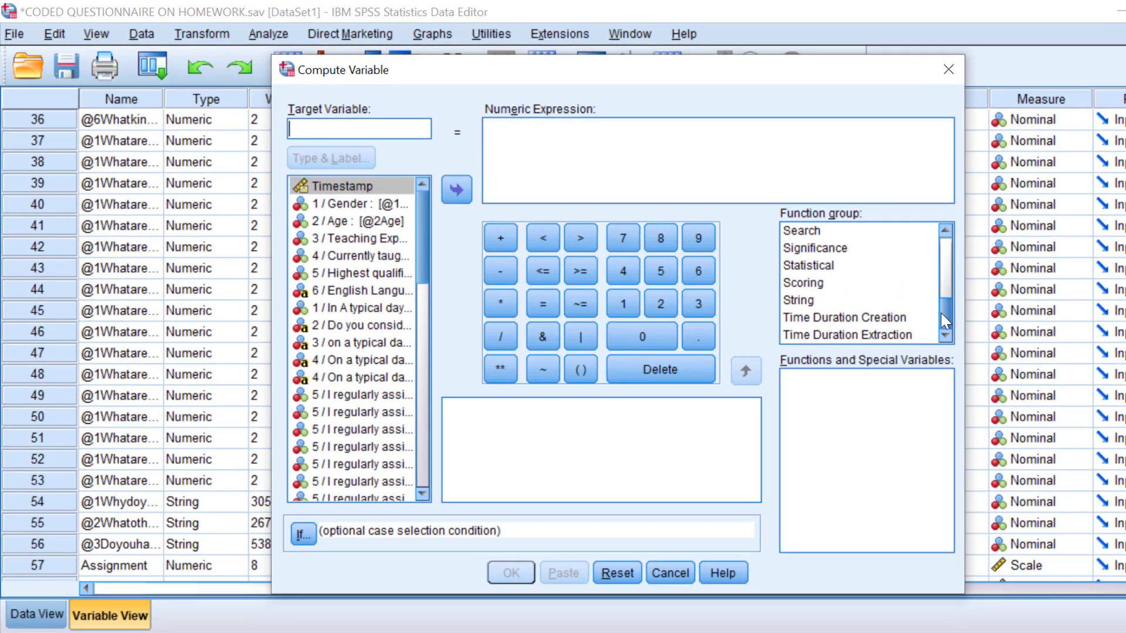
left_click(851, 279)
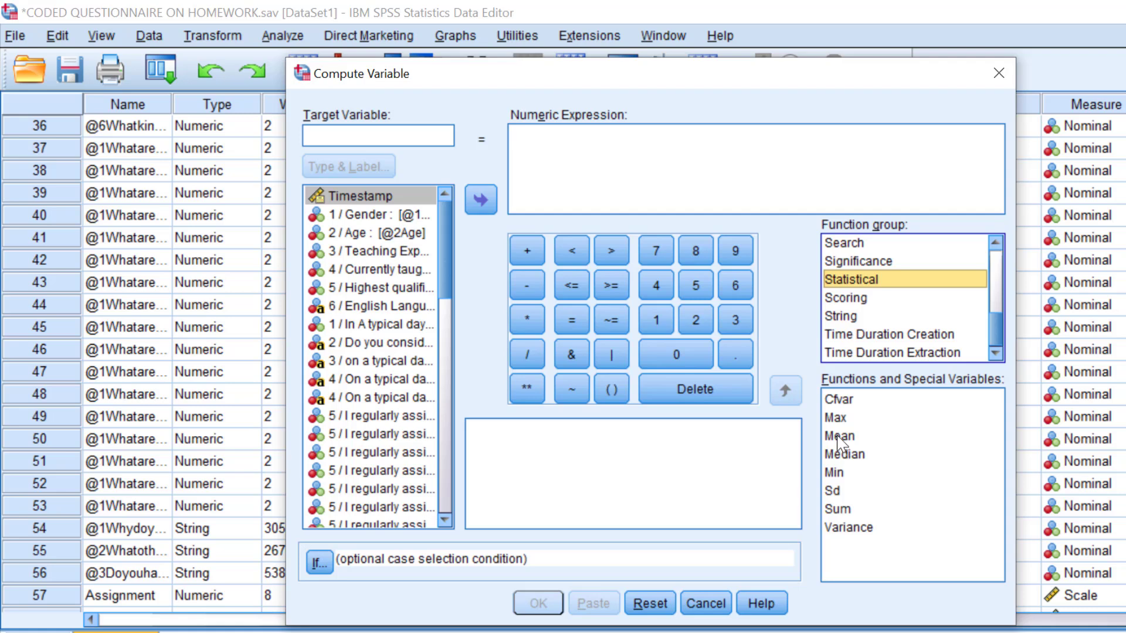
Step: Create Reggg as MEAN() of the three regular homework-assignment items
left_click(785, 388)
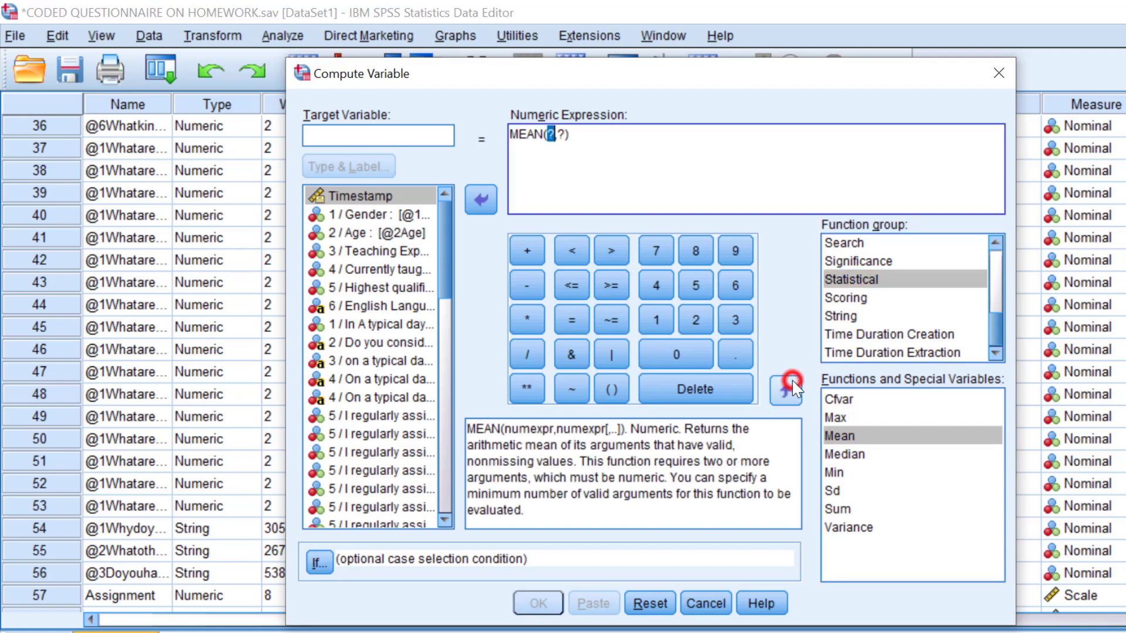
left_click(846, 453)
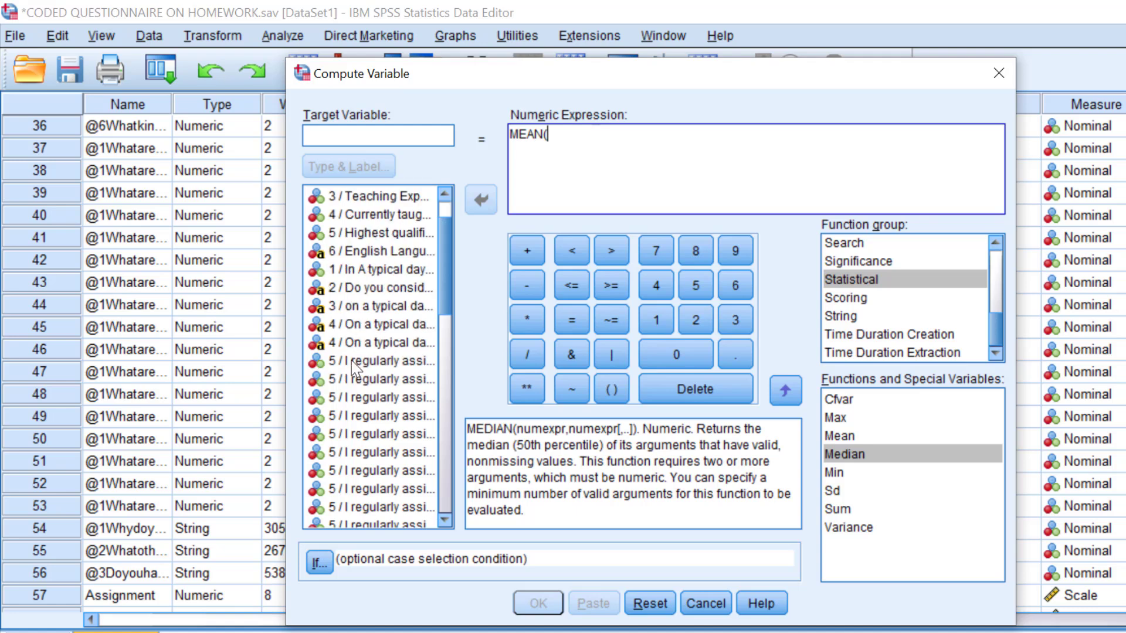
mouse_move(491, 291)
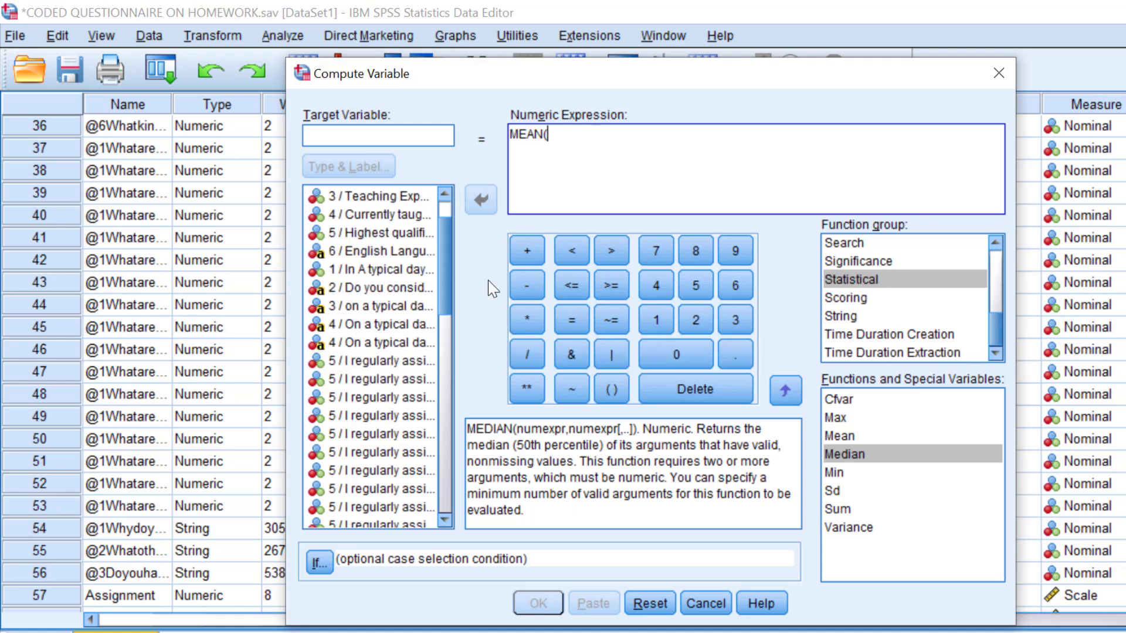
mouse_move(539, 190)
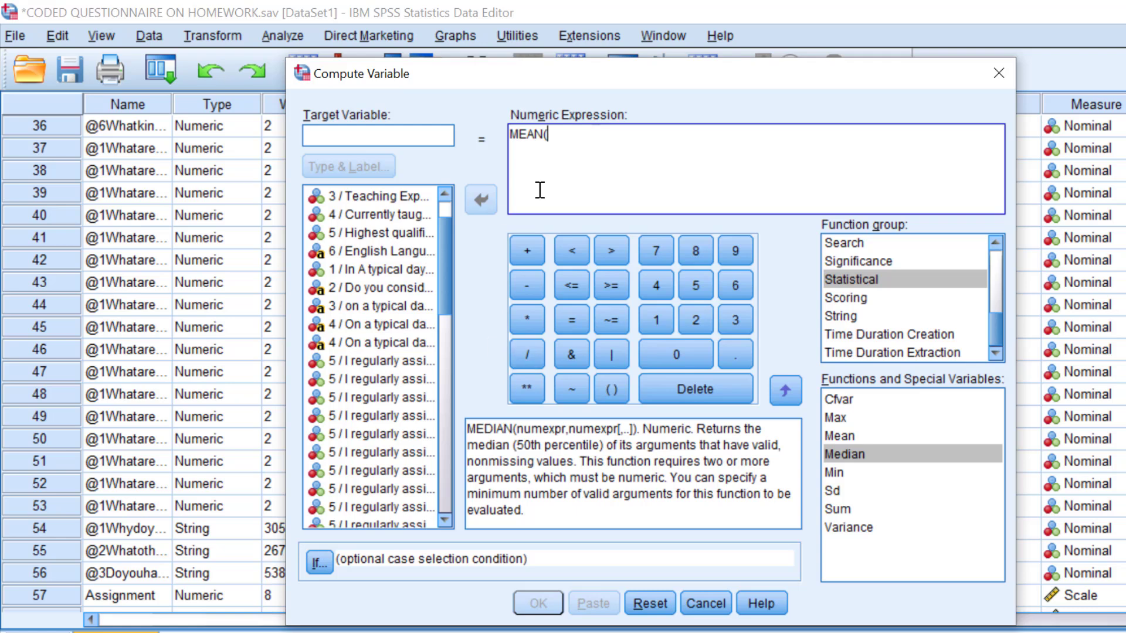
mouse_move(359, 343)
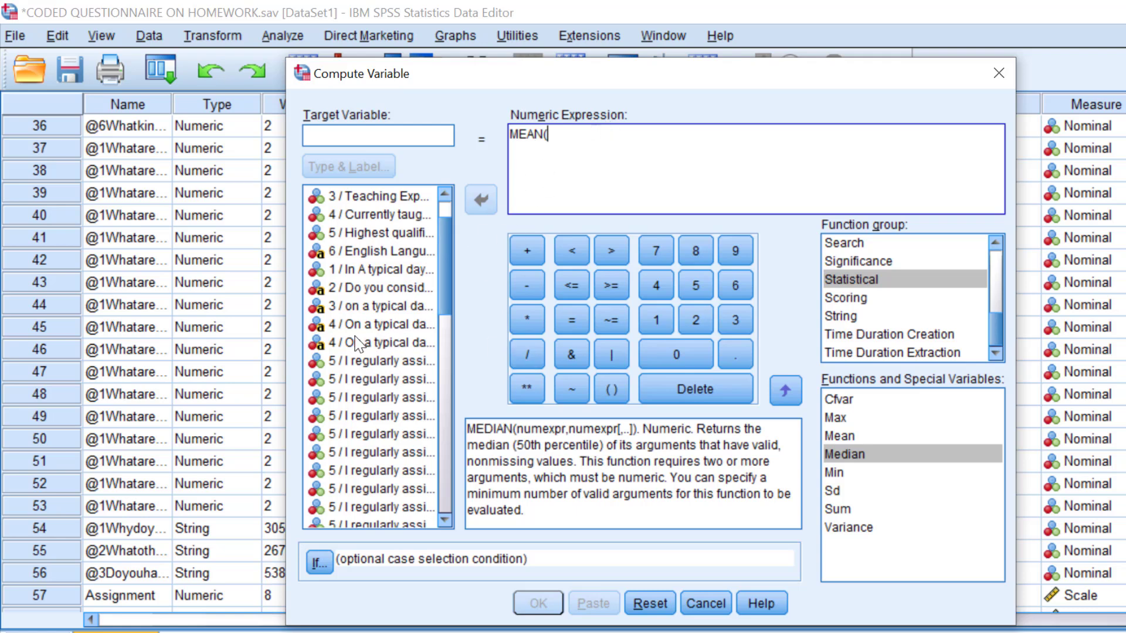
mouse_move(350, 369)
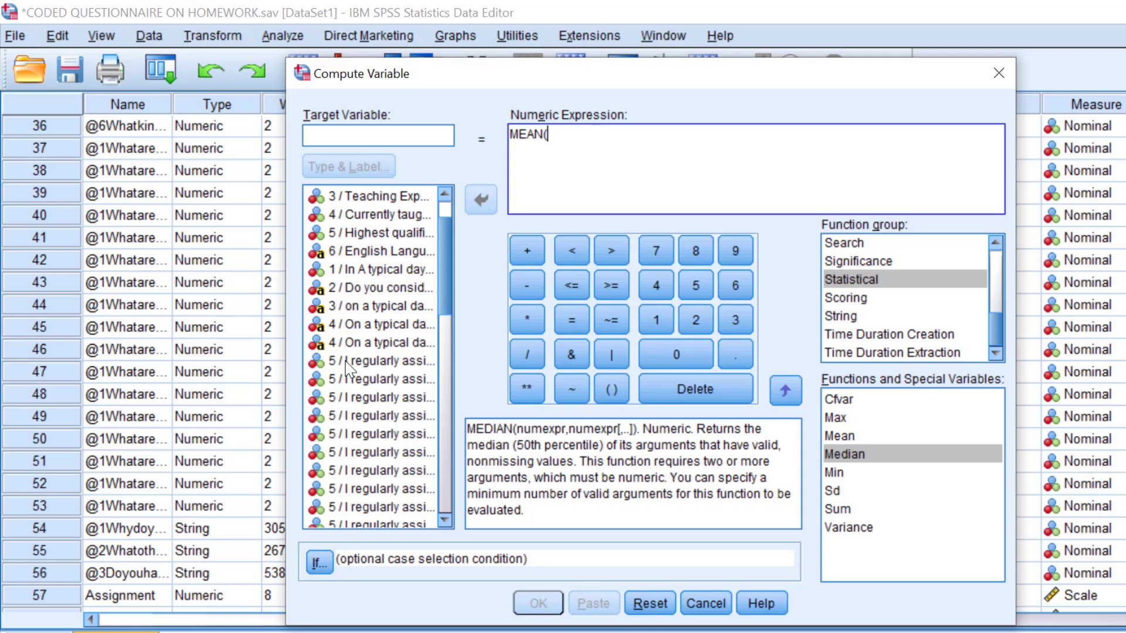
double_click(369, 360)
type("Reggg")
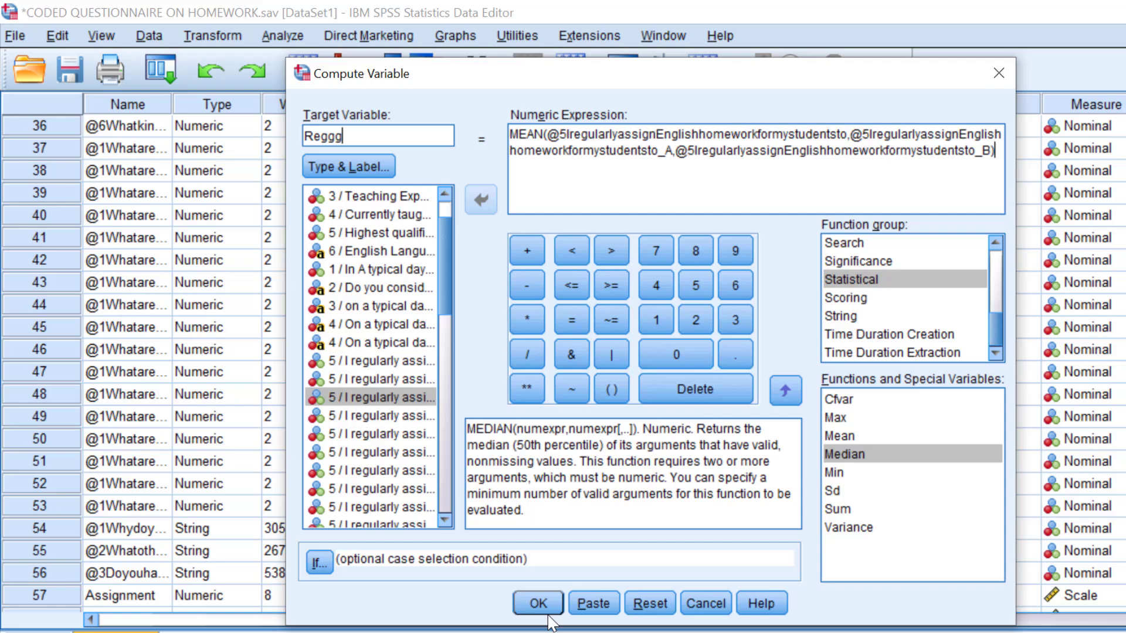
left_click(537, 603)
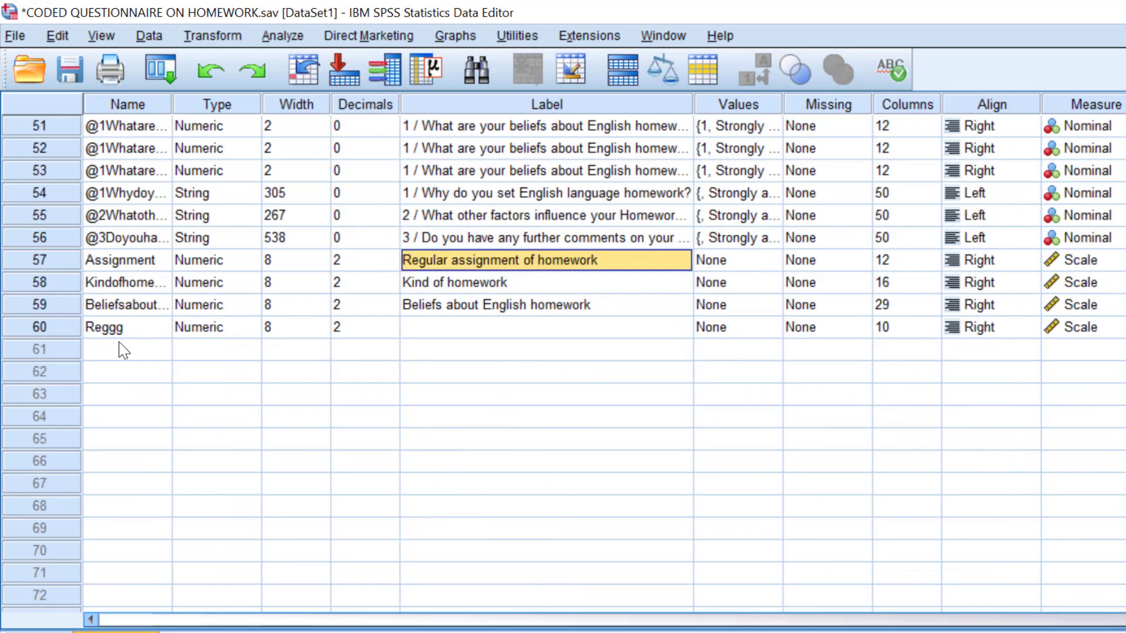
mouse_move(231, 273)
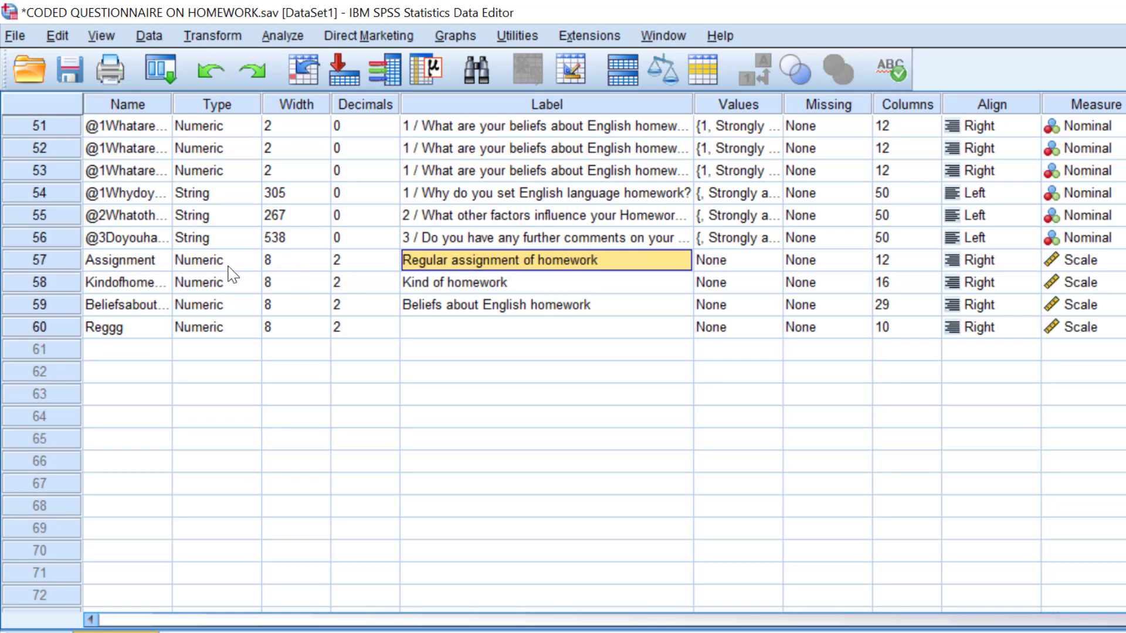
mouse_move(231, 275)
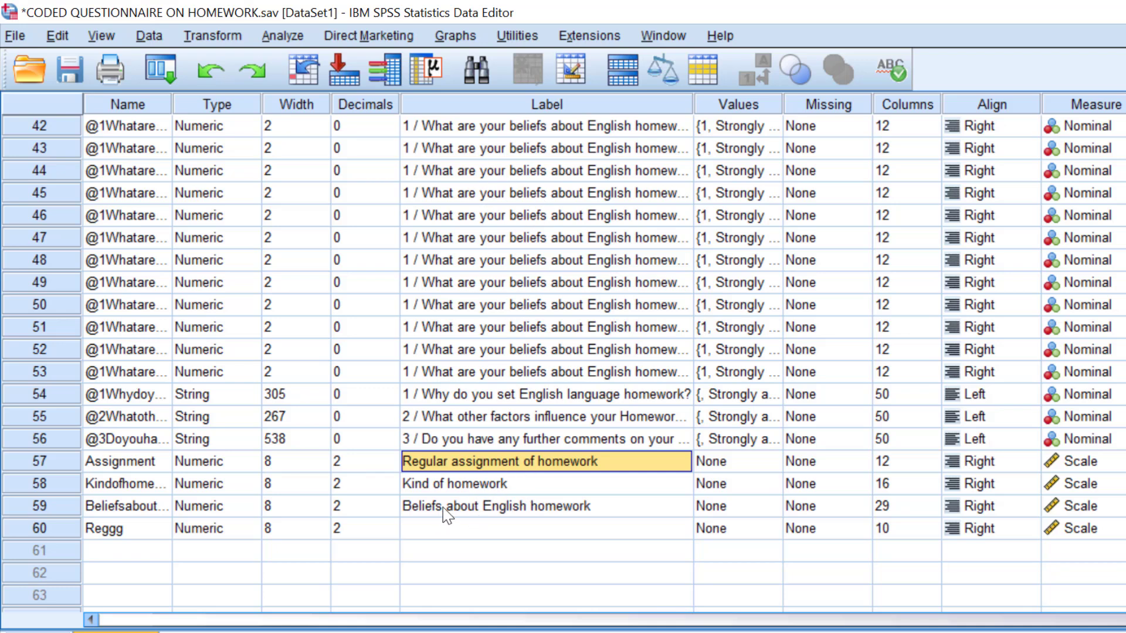
mouse_move(594, 481)
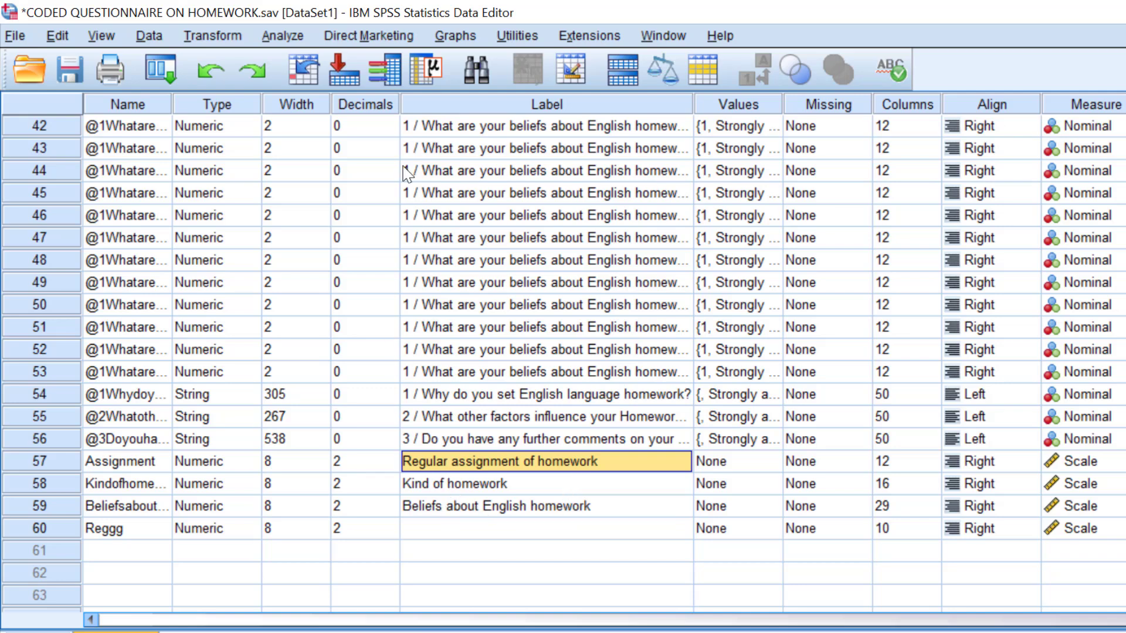
Step: Run Descriptives on the three homework composites ordered by descending means
left_click(369, 35)
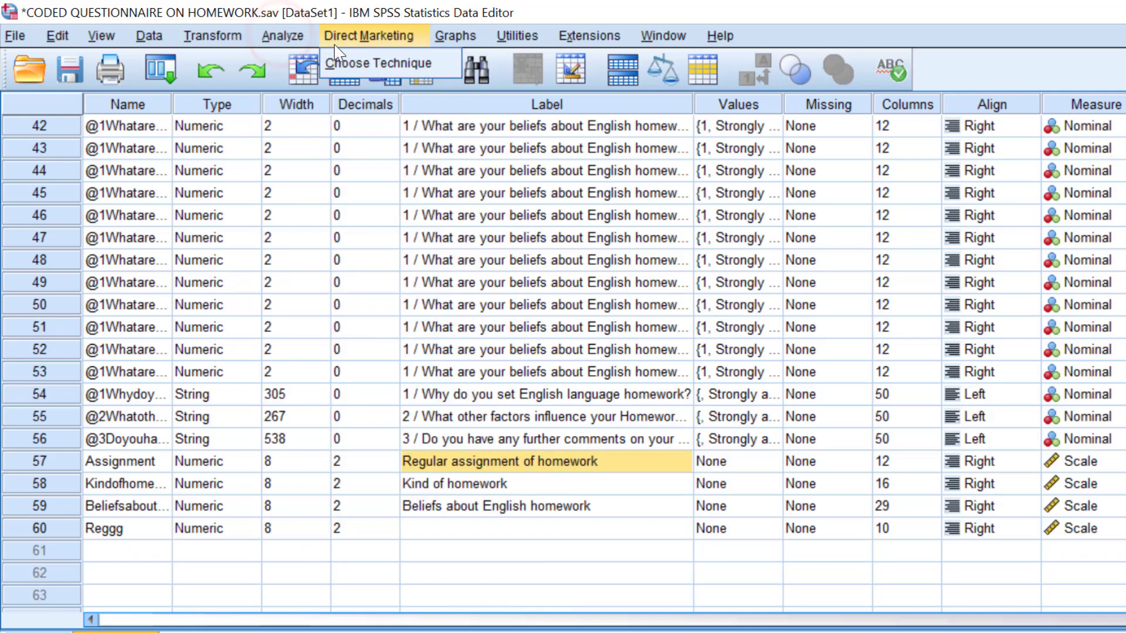
left_click(281, 35)
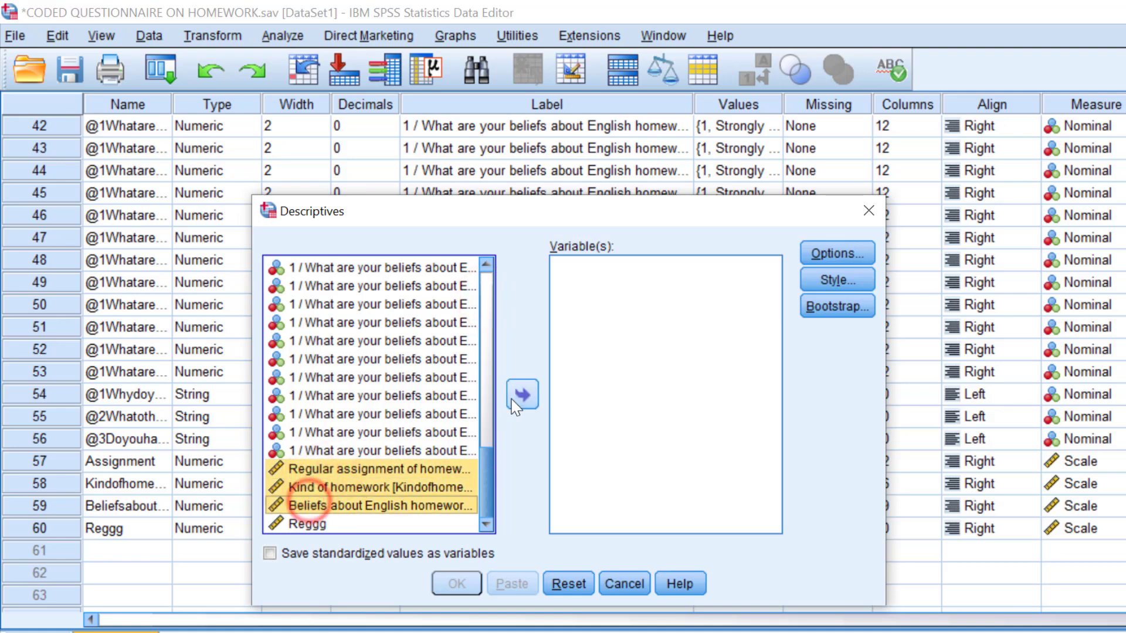
left_click(836, 253)
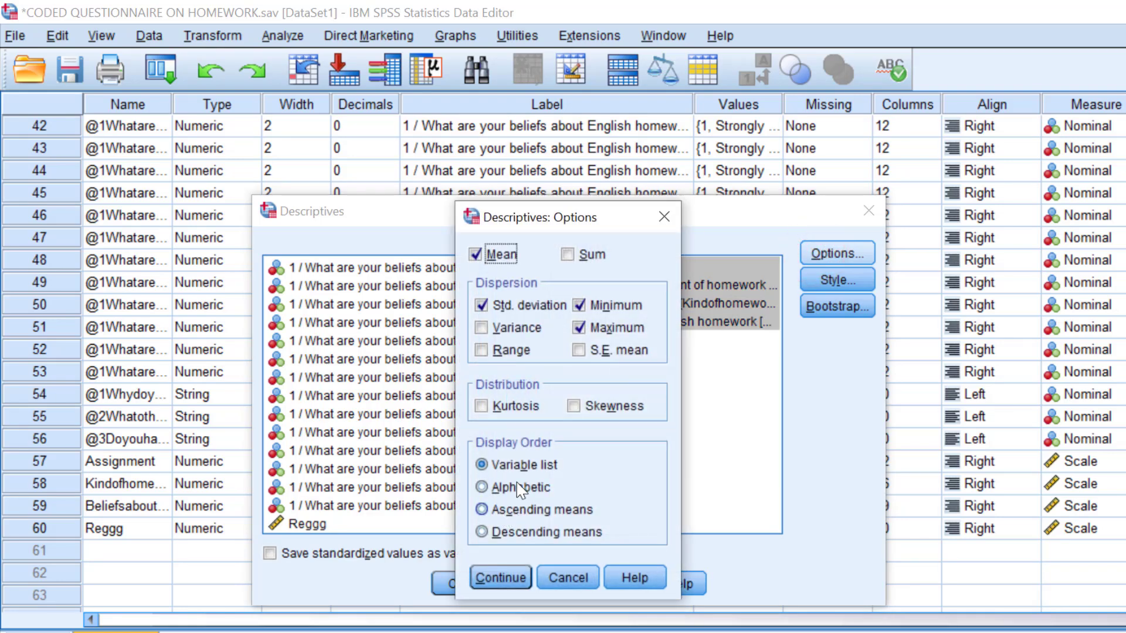
mouse_move(490, 510)
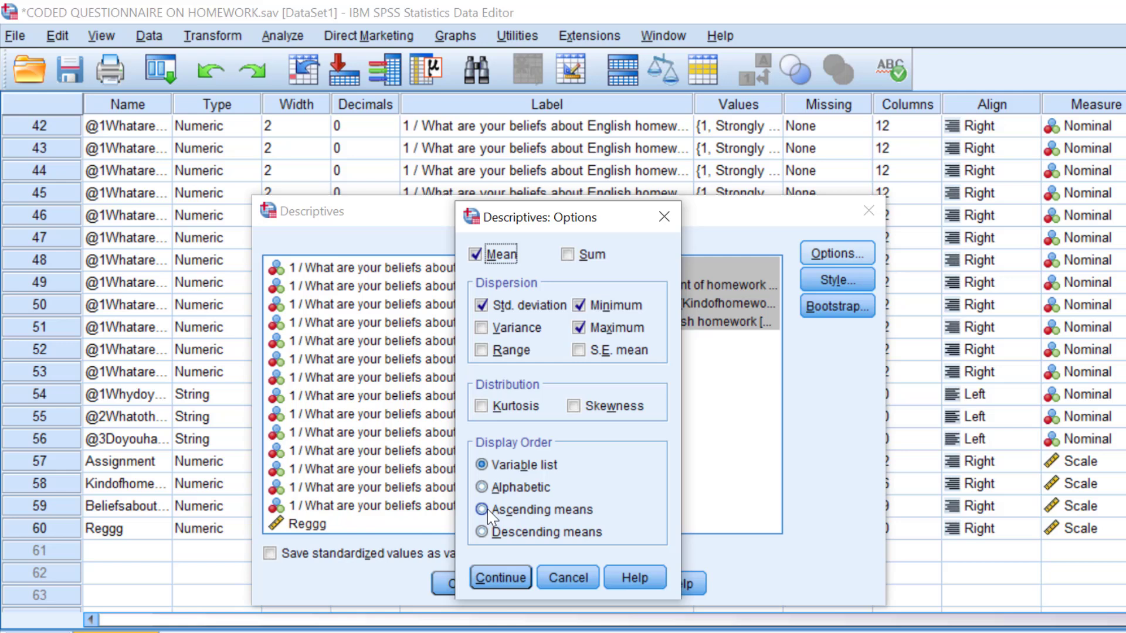
left_click(481, 532)
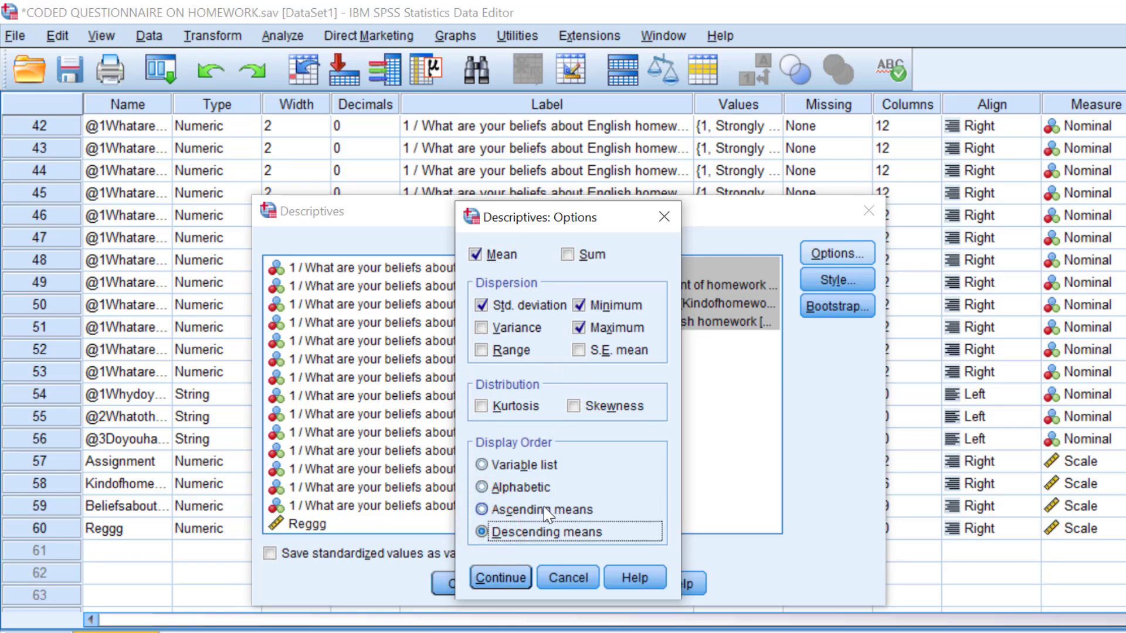
left_click(499, 577)
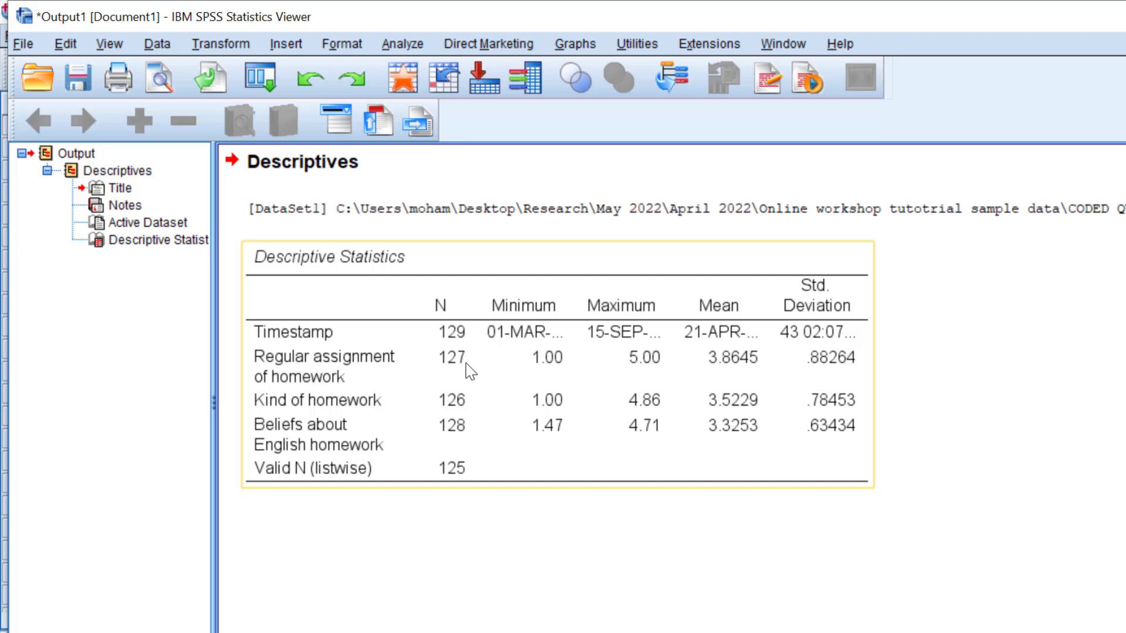
mouse_move(437, 388)
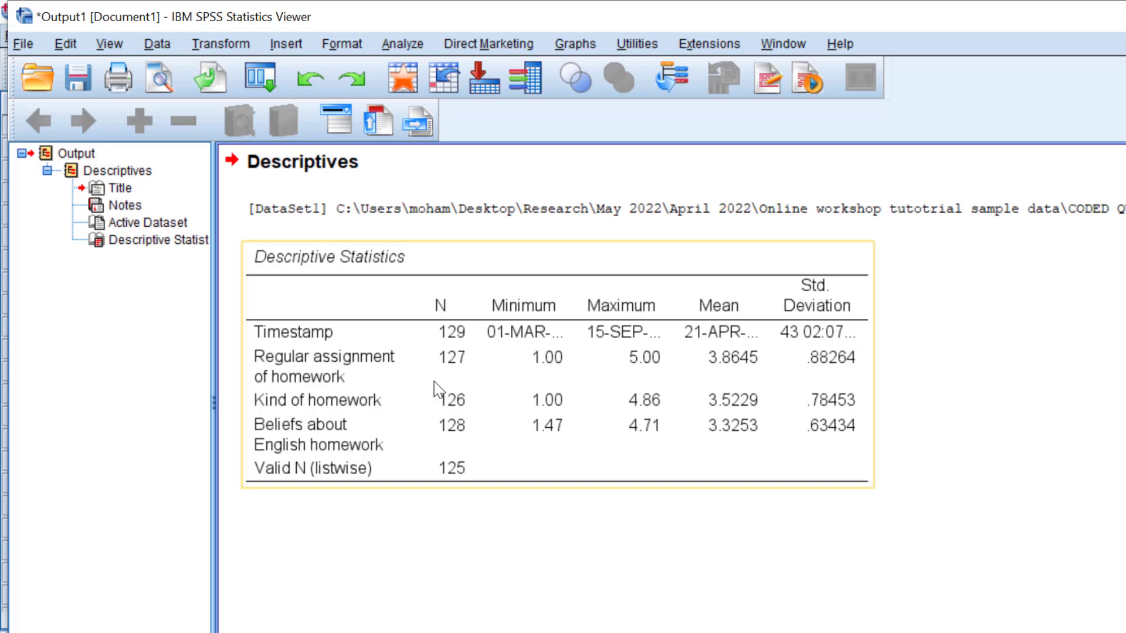
mouse_move(746, 374)
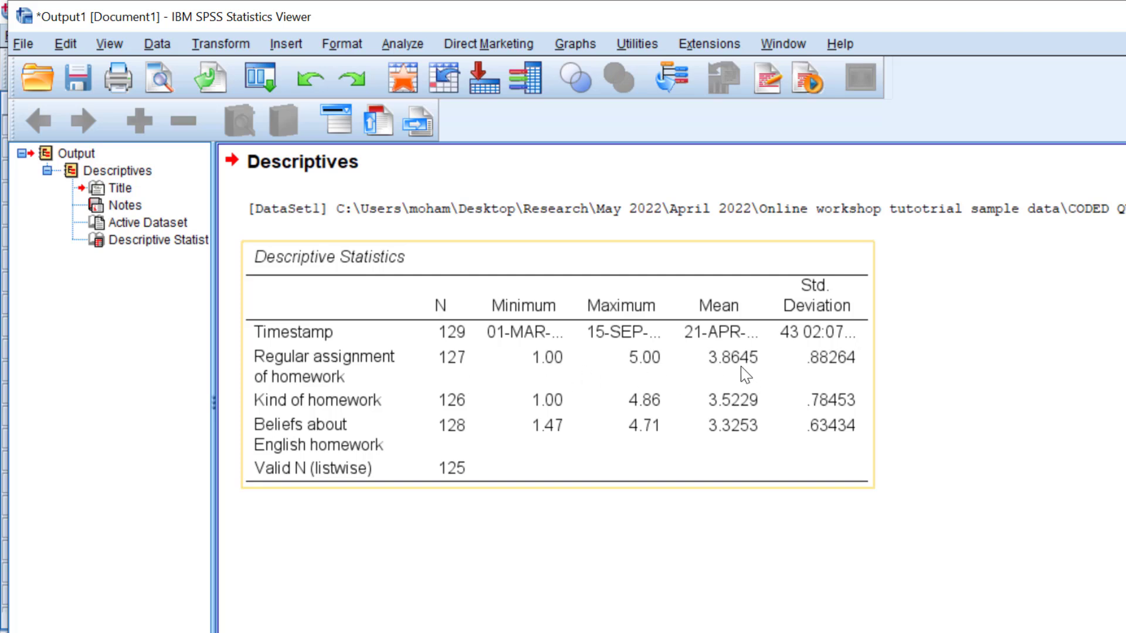
mouse_move(728, 439)
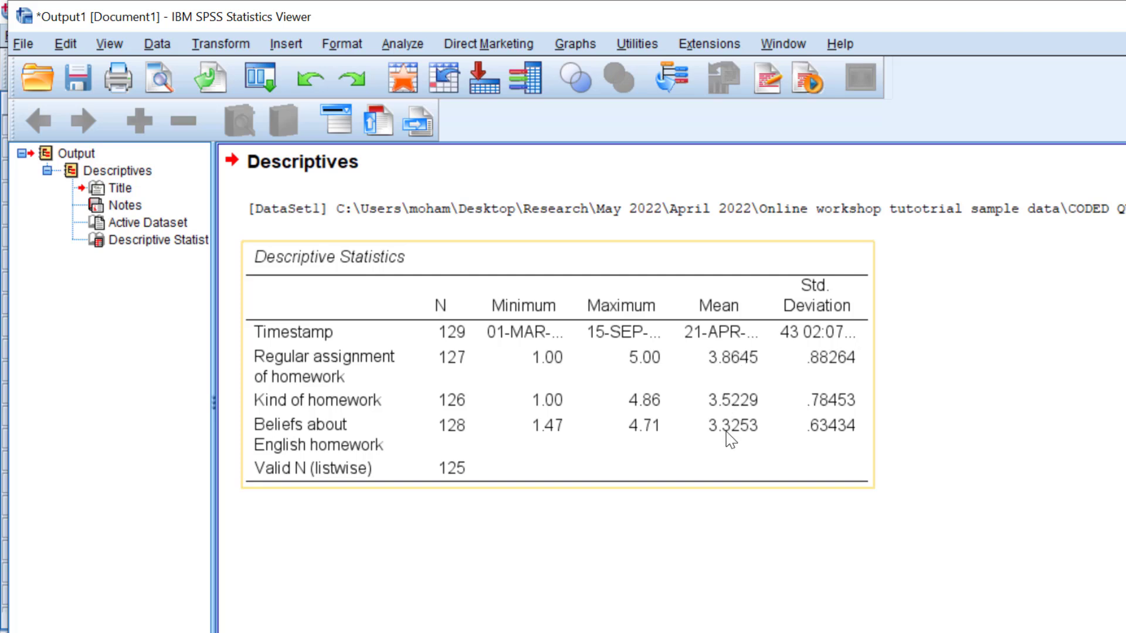
mouse_move(379, 356)
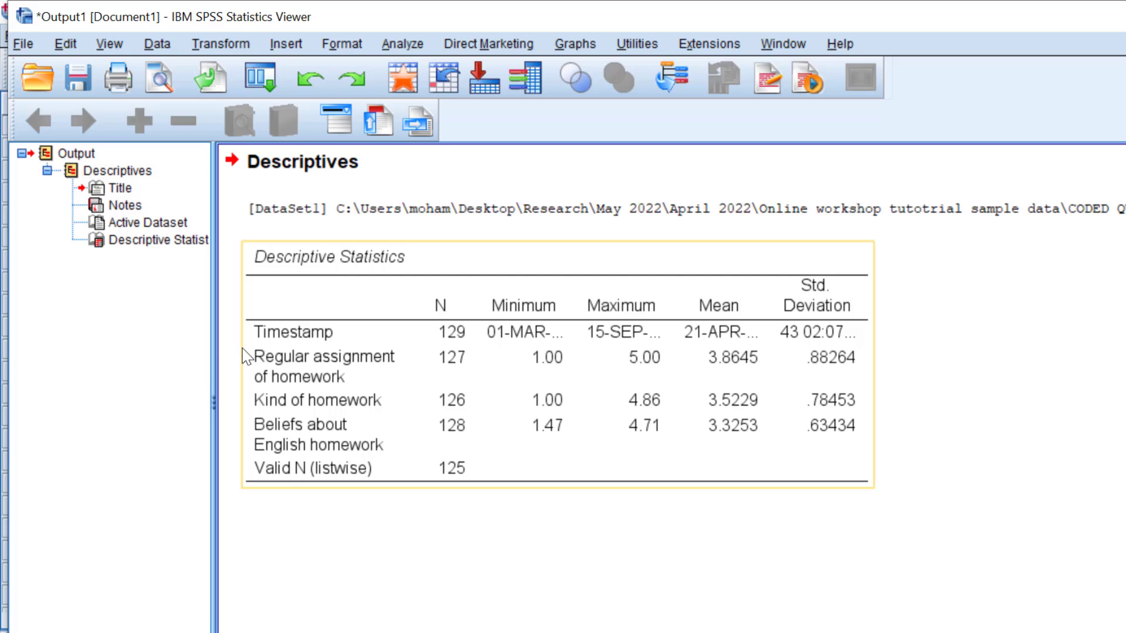
mouse_move(349, 314)
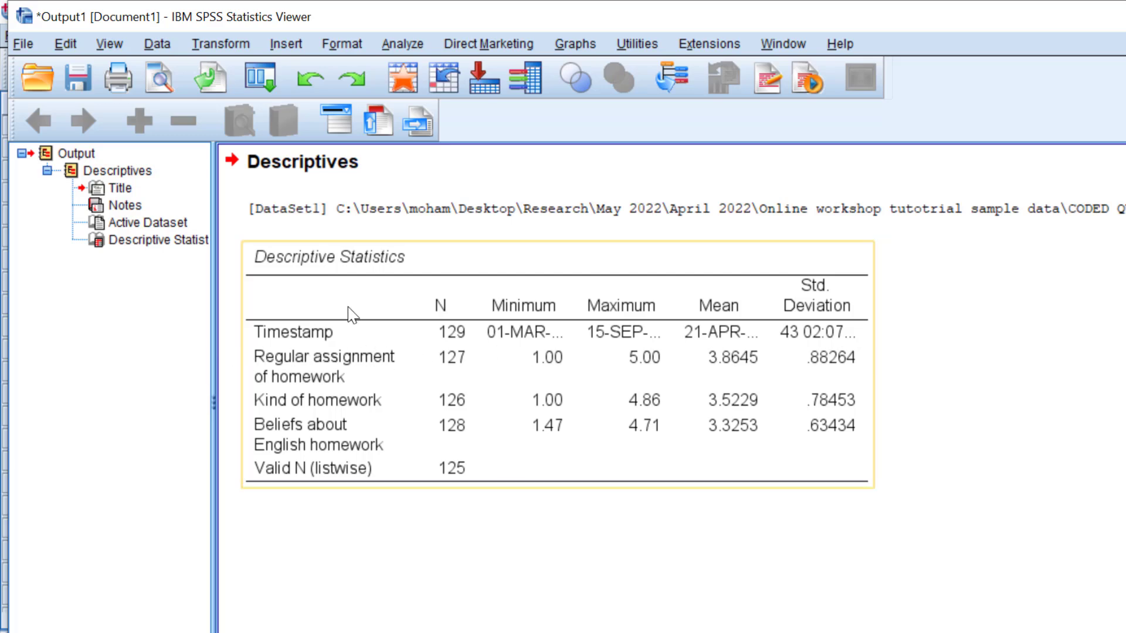
Step: Recall Descriptives and rerun it for the three composites without Timestamp
left_click(261, 77)
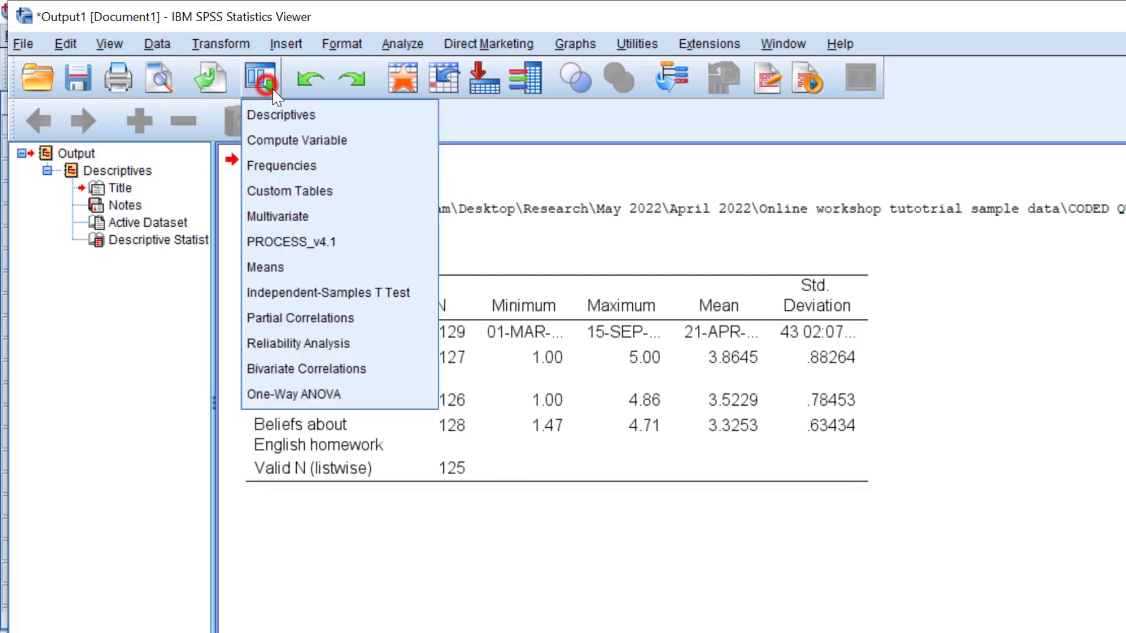
left_click(280, 115)
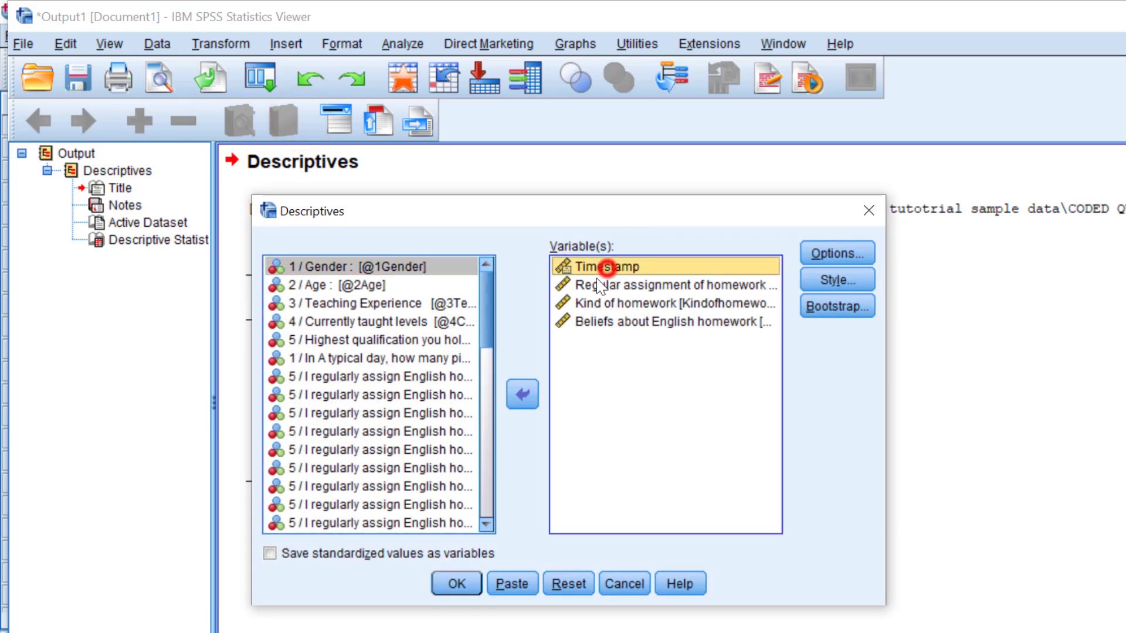
left_click(455, 583)
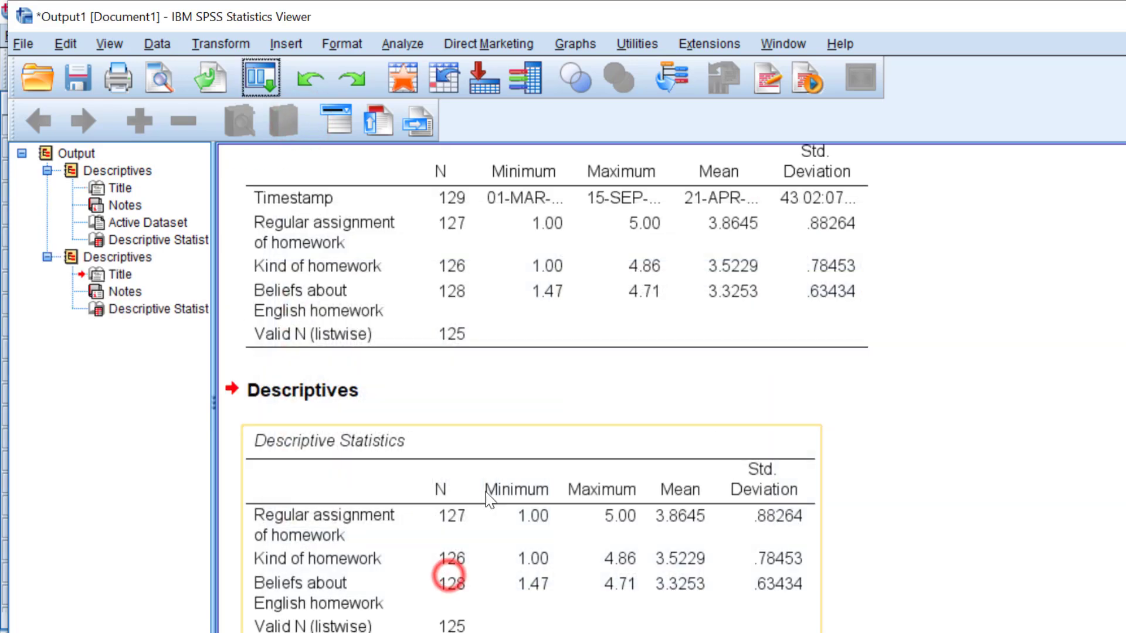
scroll("down", 3)
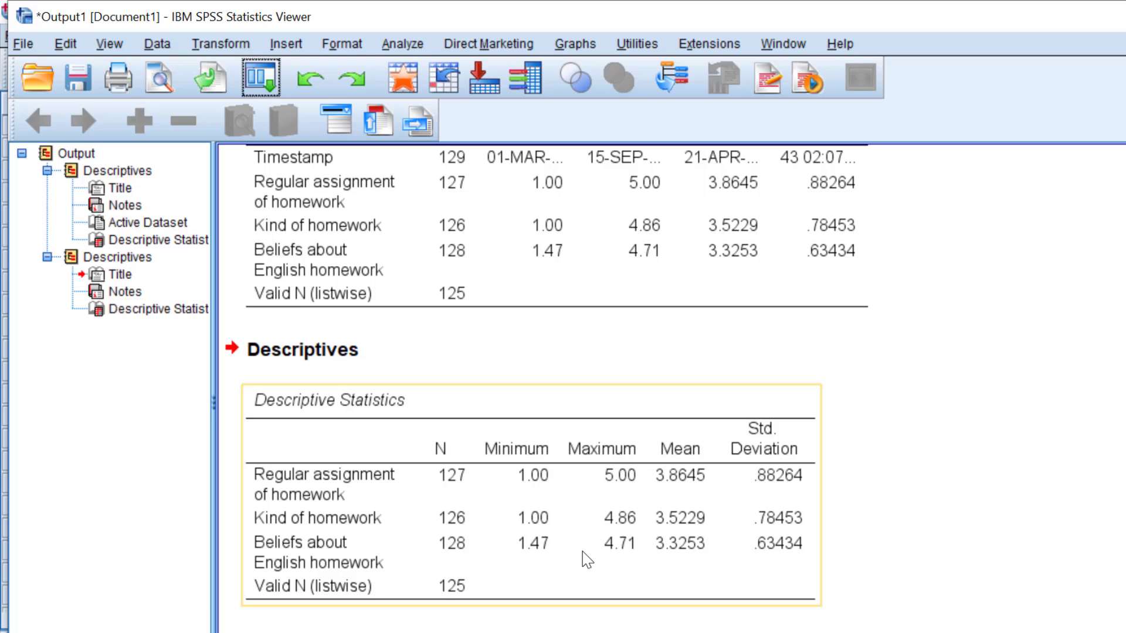
mouse_move(666, 461)
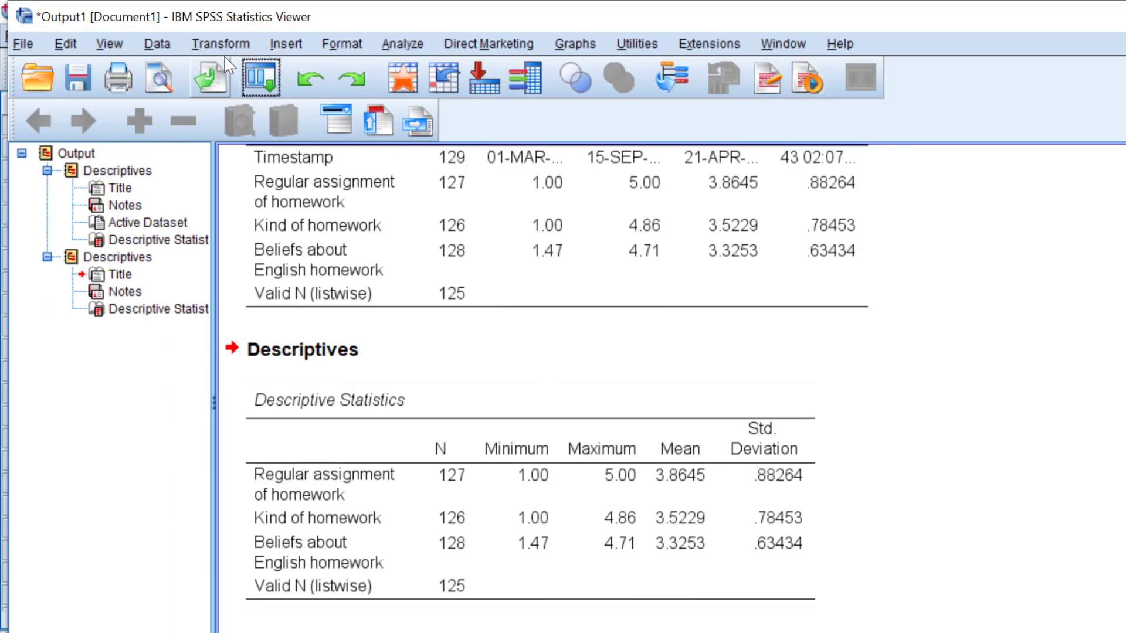
Step: Create Regggggfd as MEDIAN() of the three regularly-assign-homework items
left_click(219, 43)
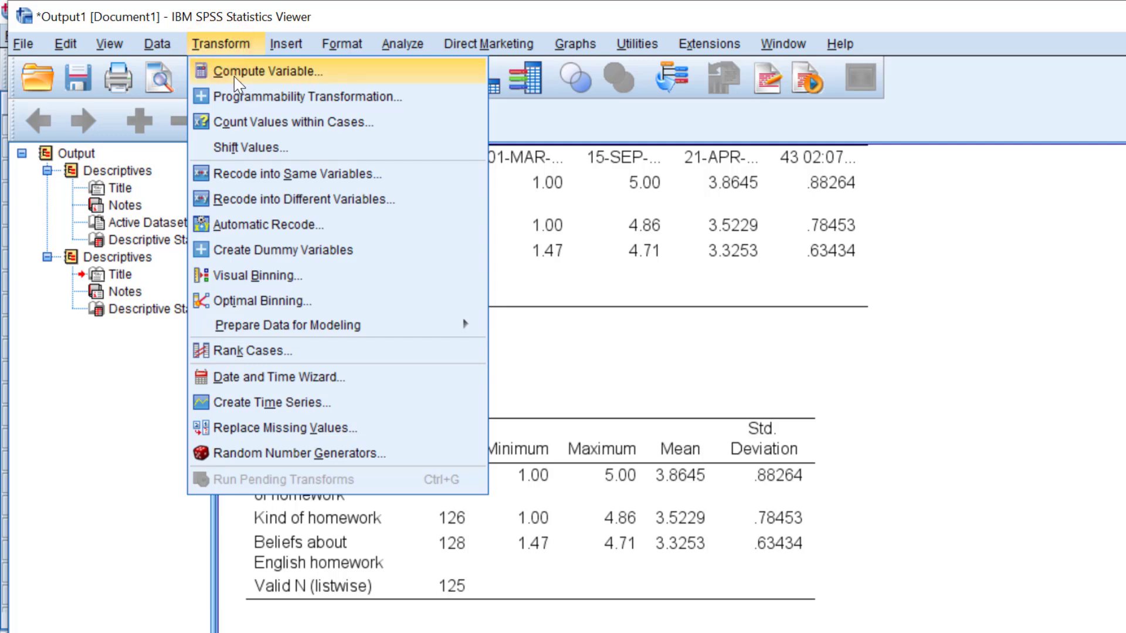
left_click(270, 70)
type("ME")
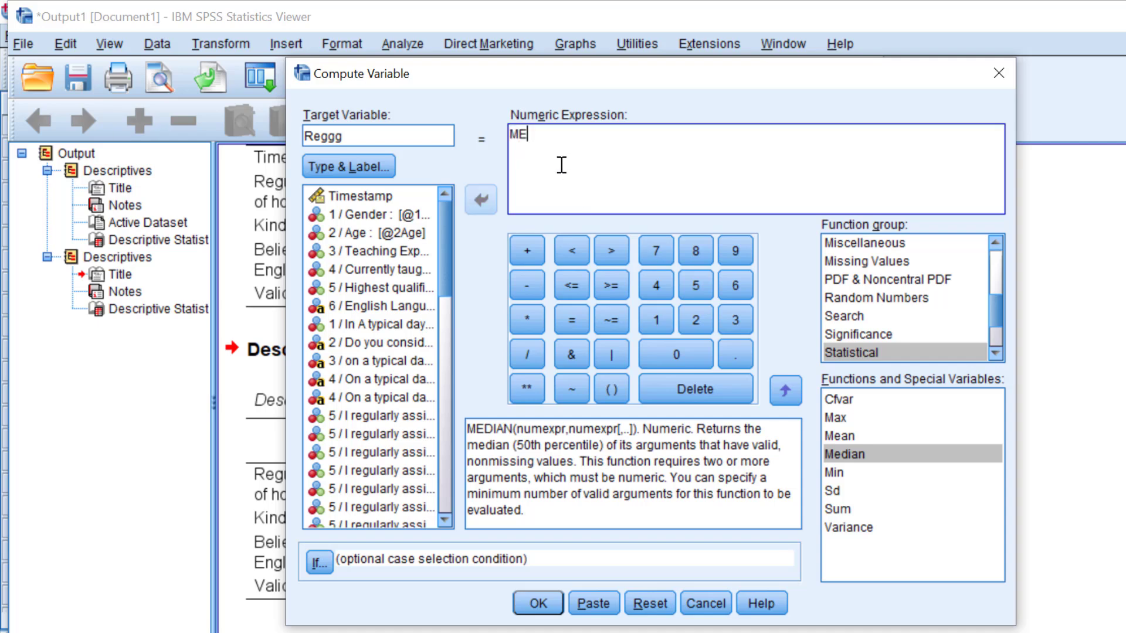
type("DIAN")
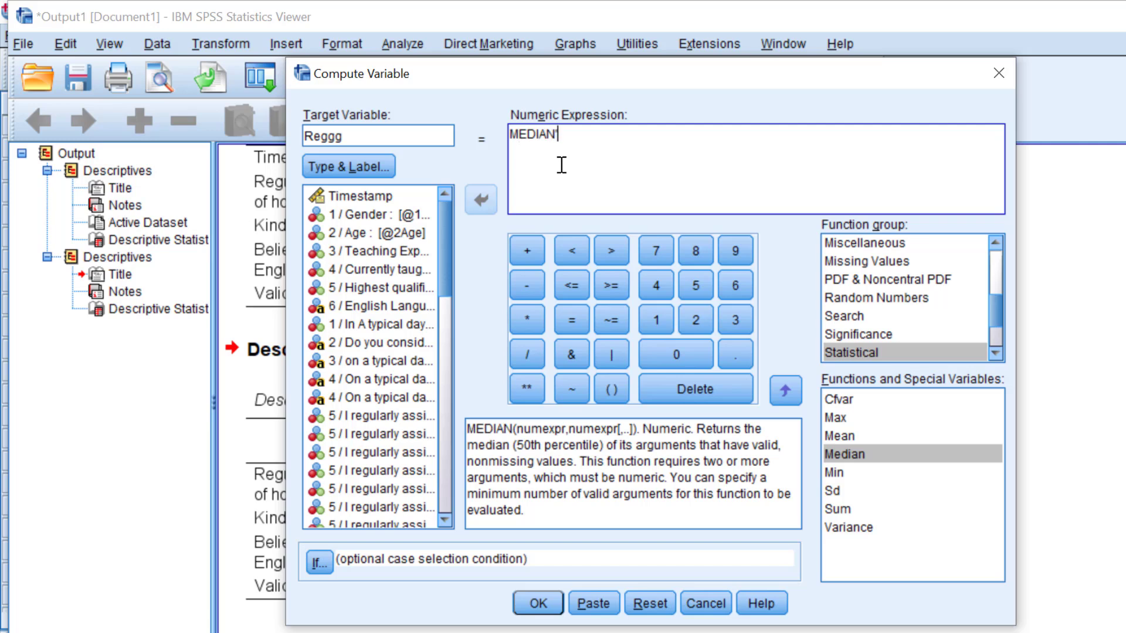
type("(")
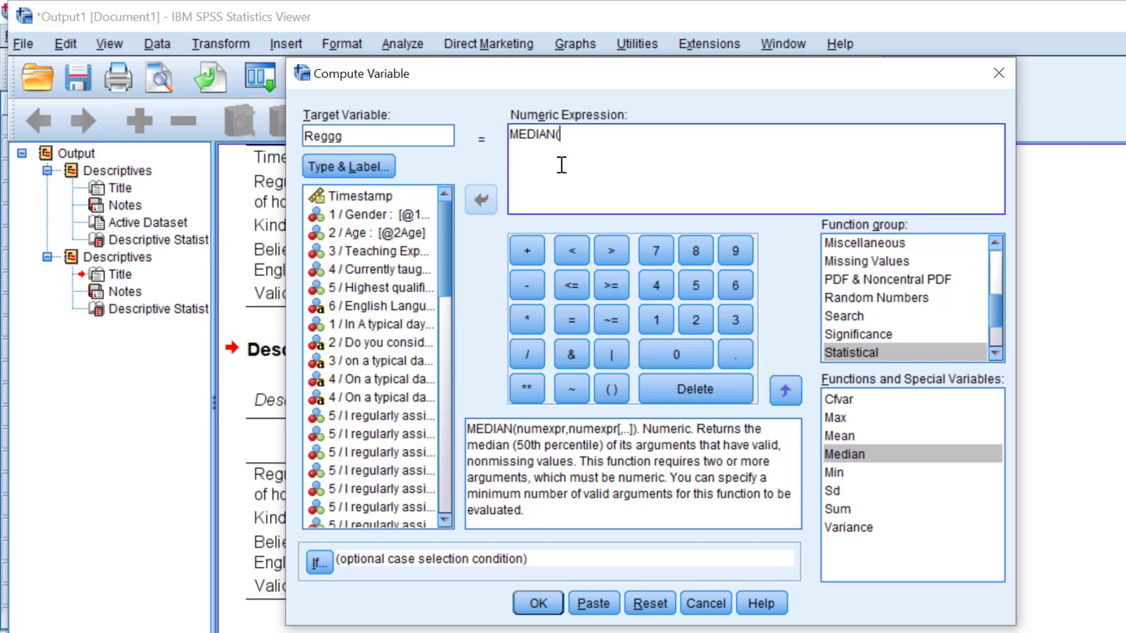
mouse_move(367, 423)
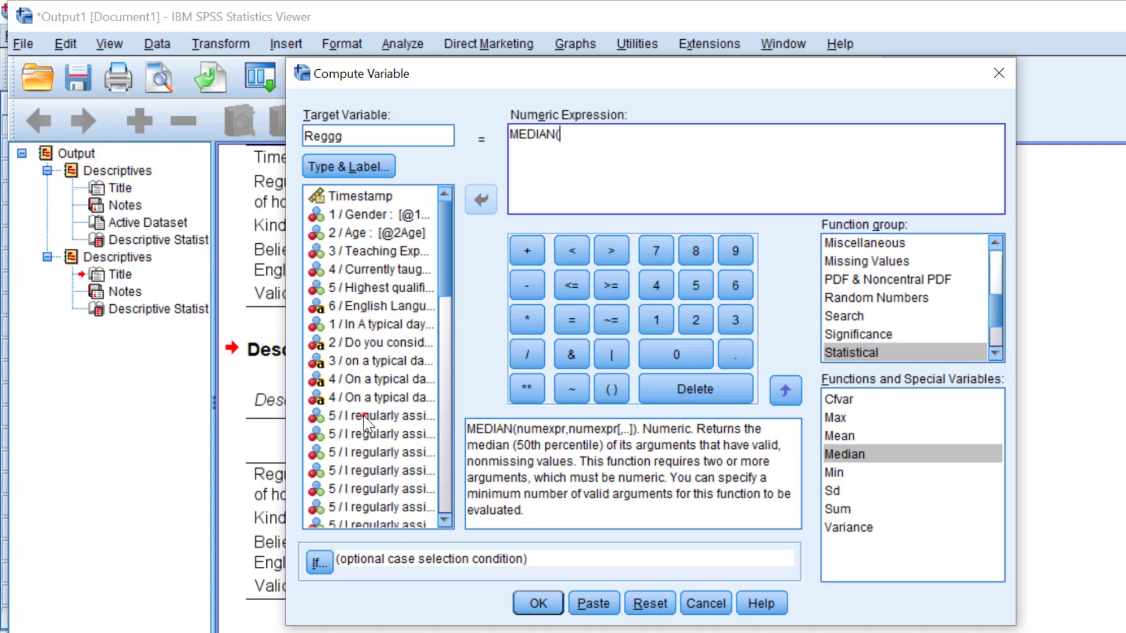
double_click(366, 415)
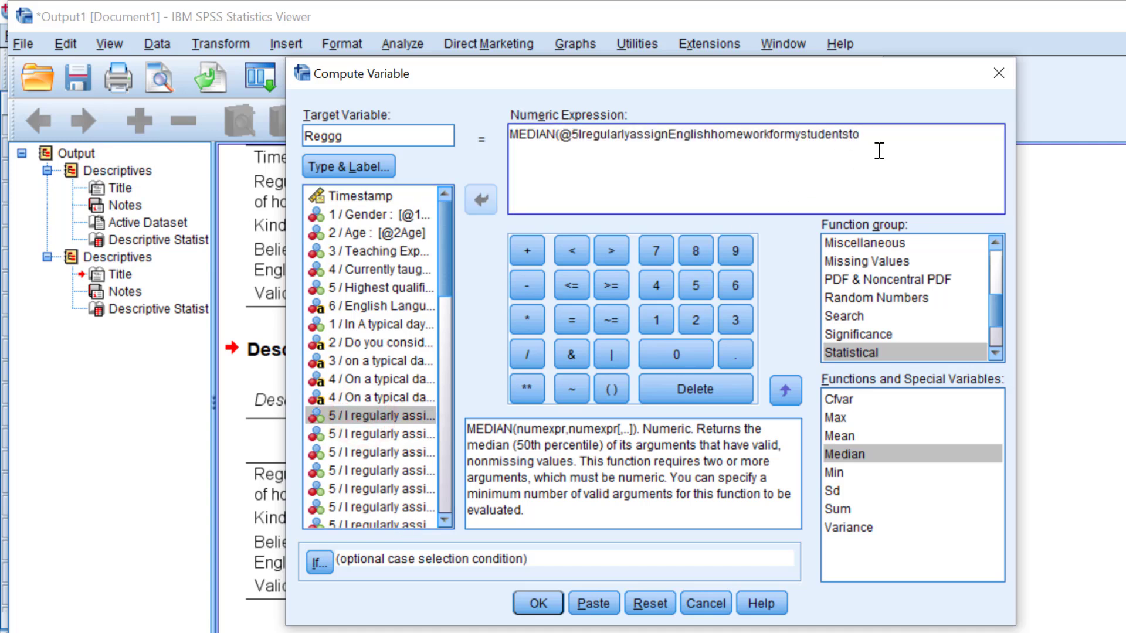
double_click(373, 434)
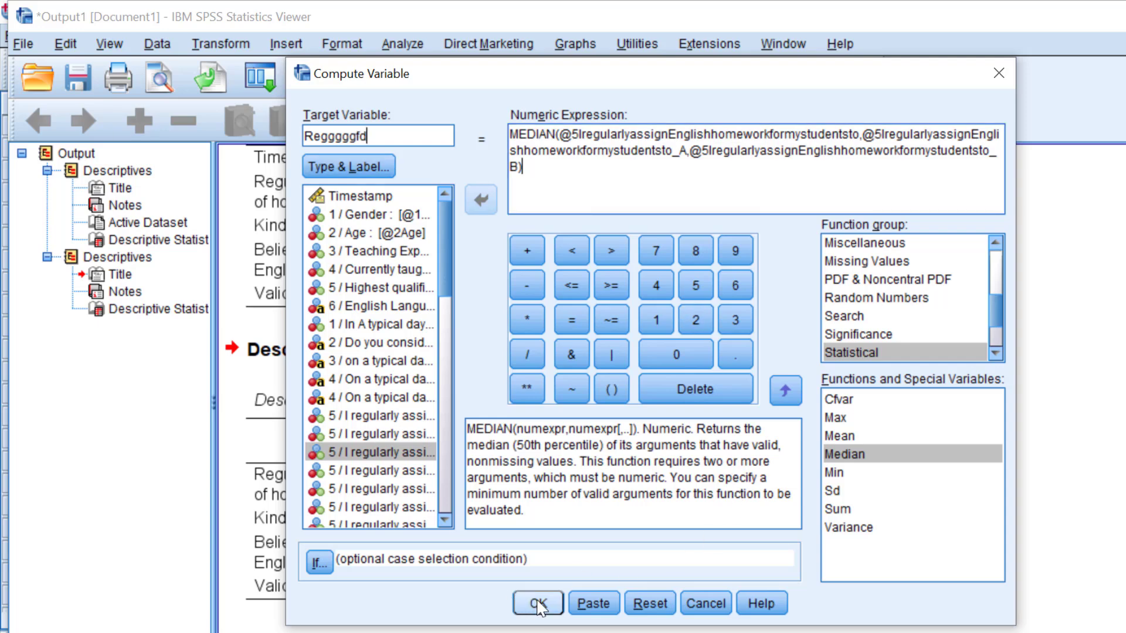
left_click(536, 602)
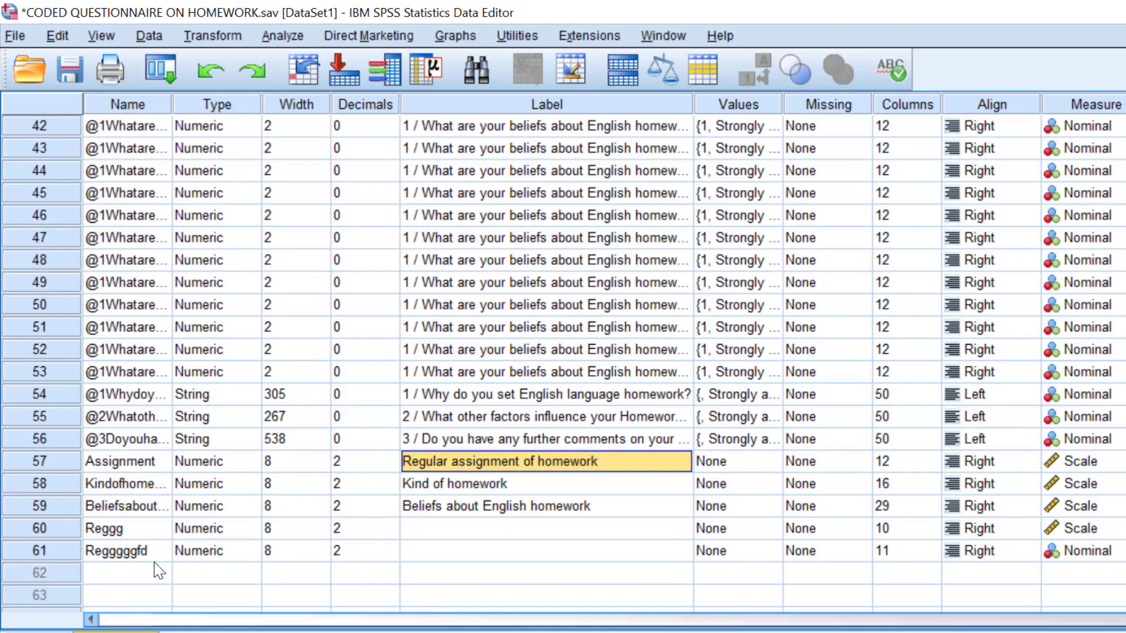
mouse_move(160, 537)
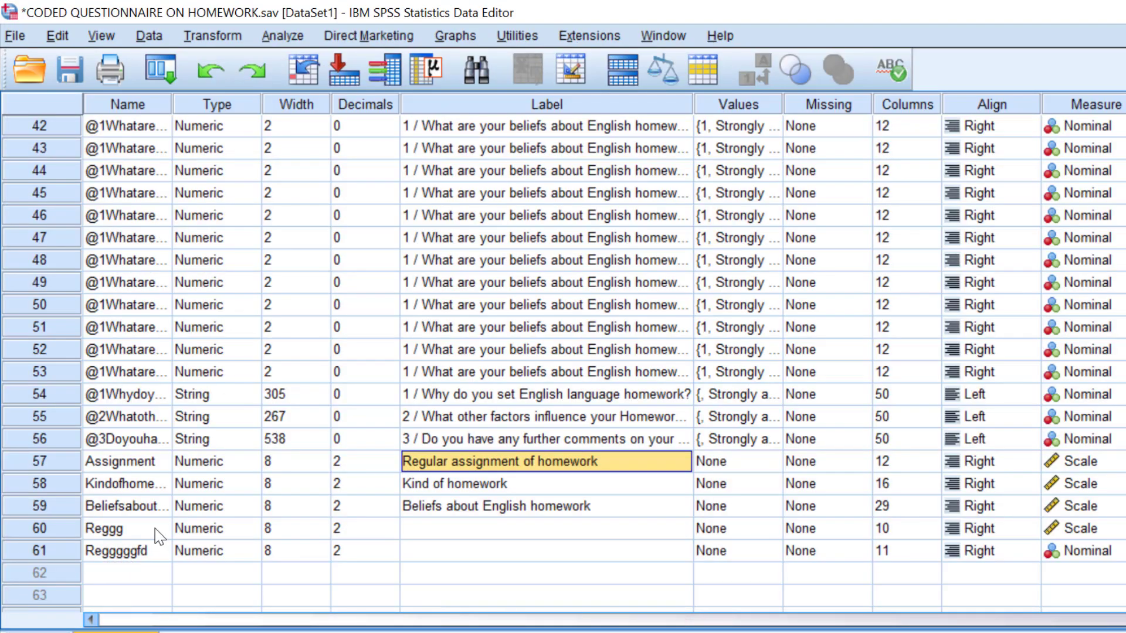
mouse_move(139, 539)
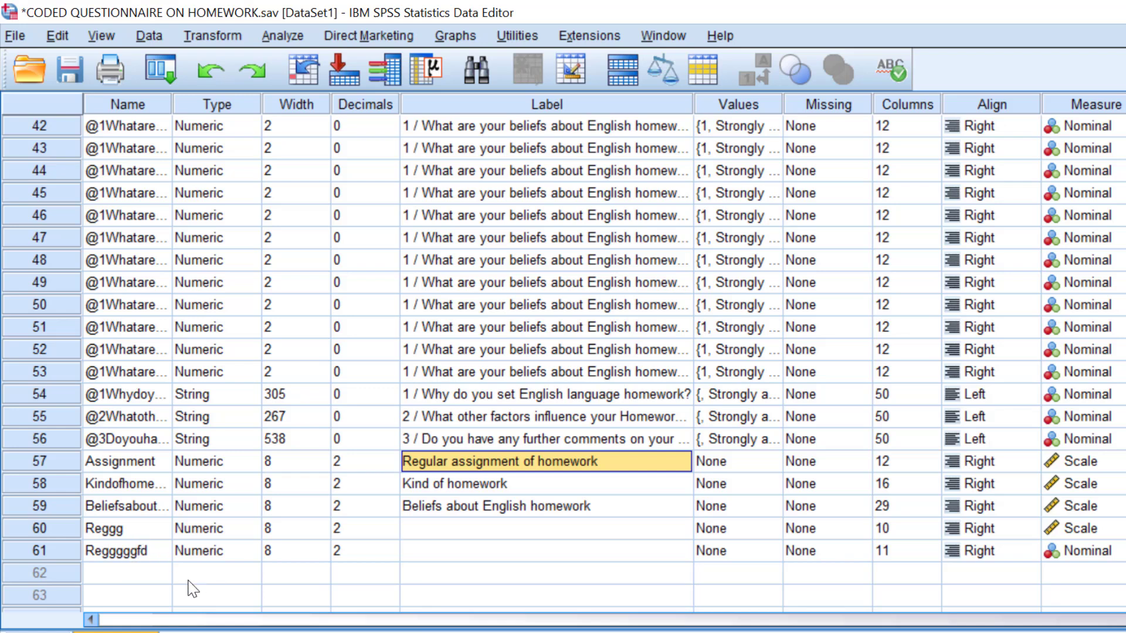
mouse_move(277, 583)
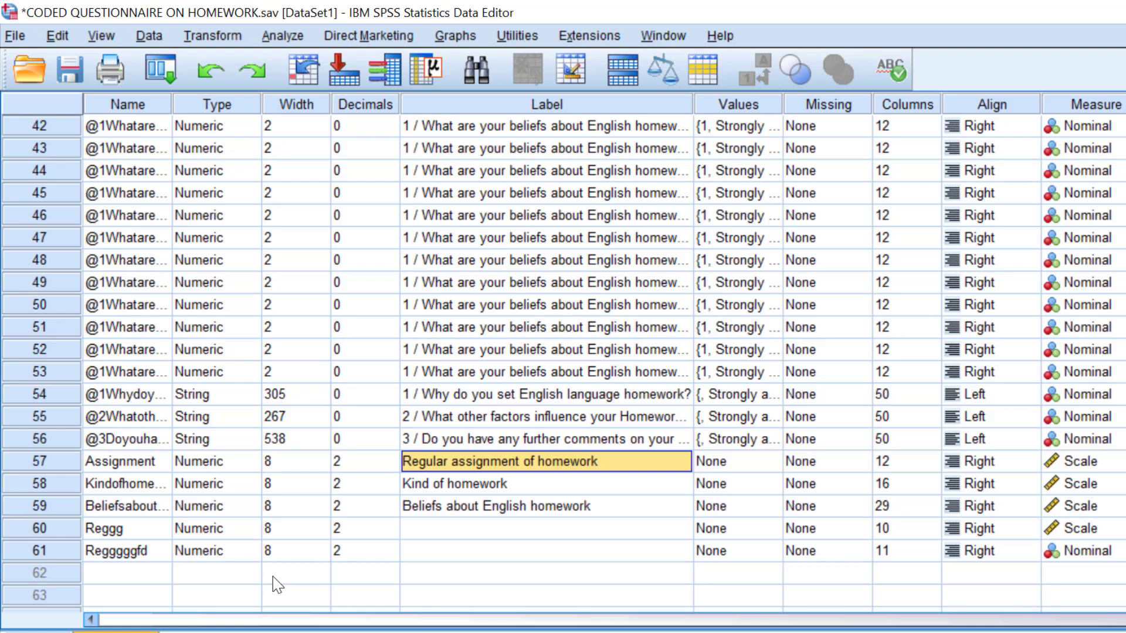
mouse_move(104, 565)
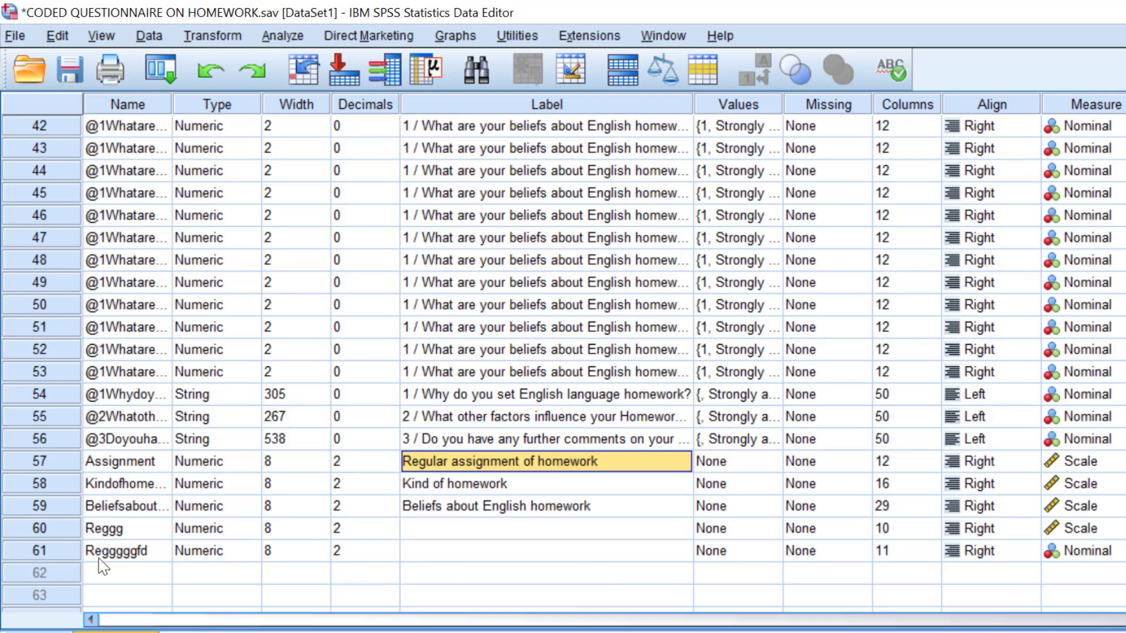
mouse_move(377, 570)
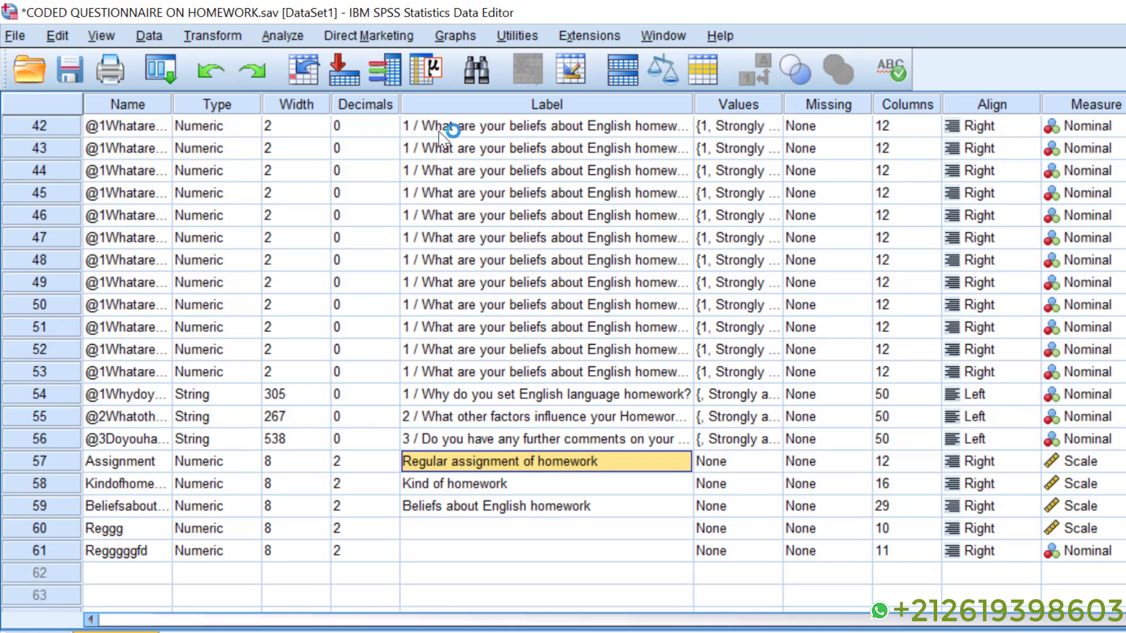
mouse_move(499, 439)
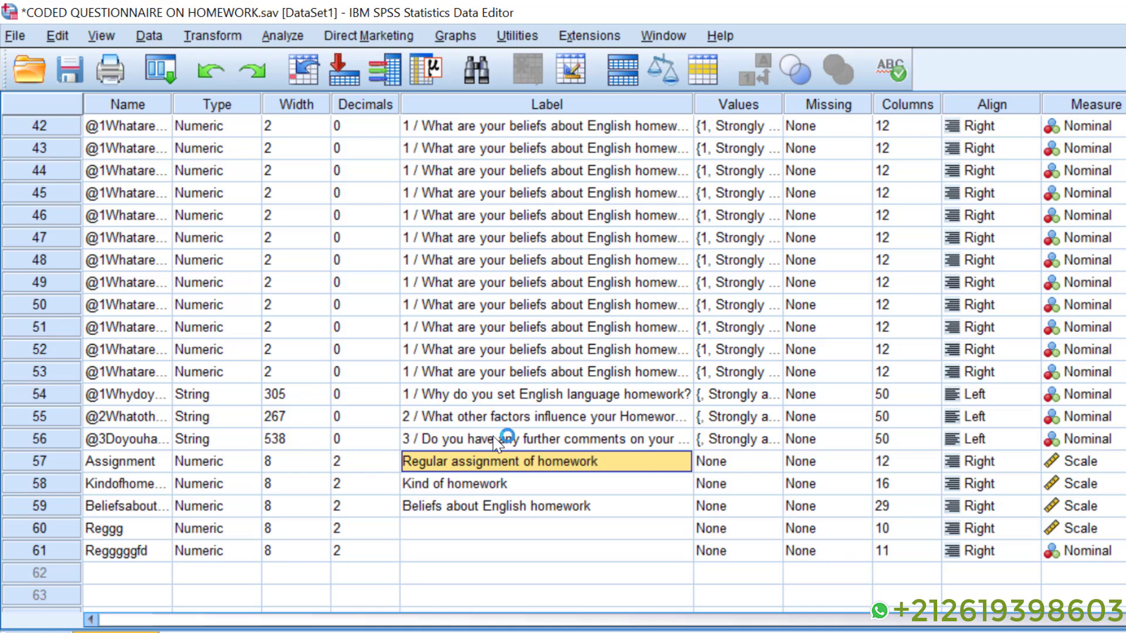
mouse_move(474, 499)
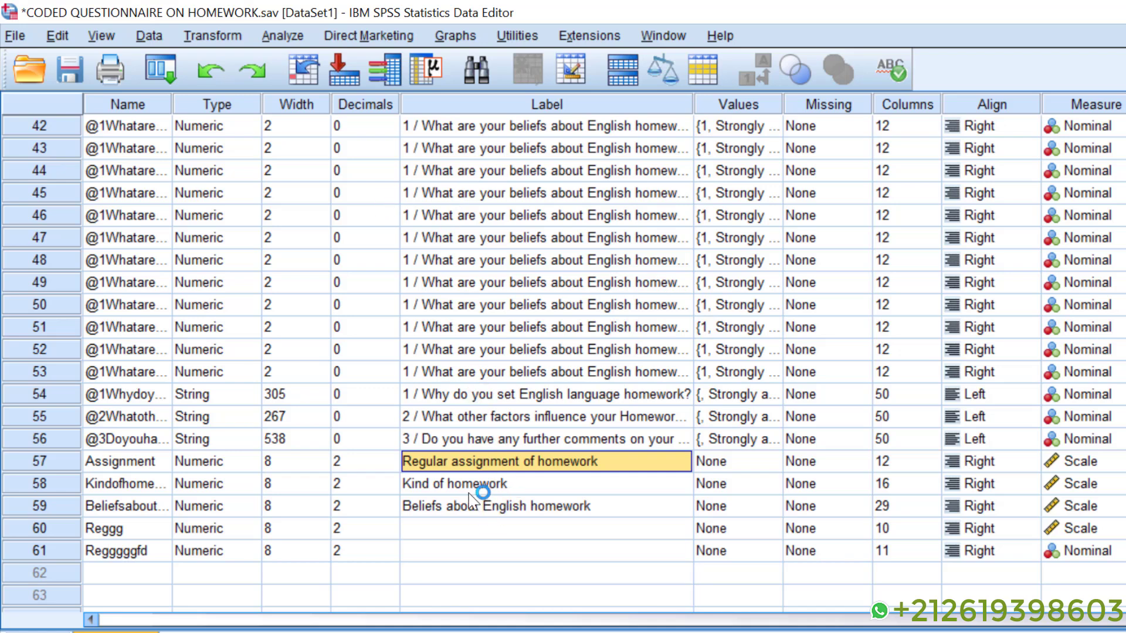